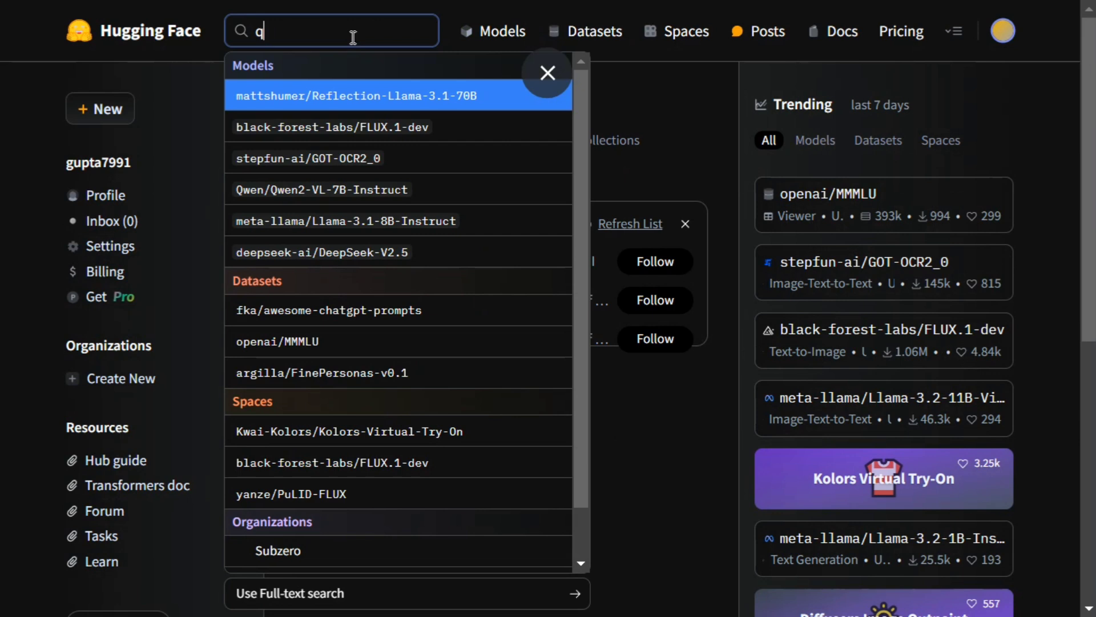
Search the site for 'qwen2.5' to list matching models, datasets and Spaces.
text(wen)
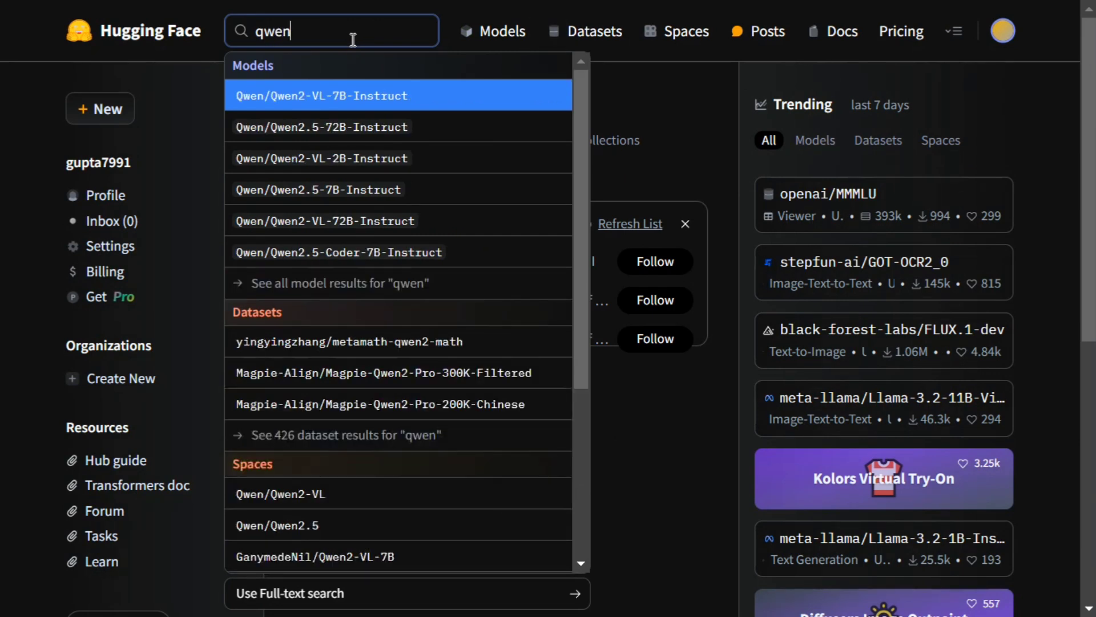
mouse_move(343, 137)
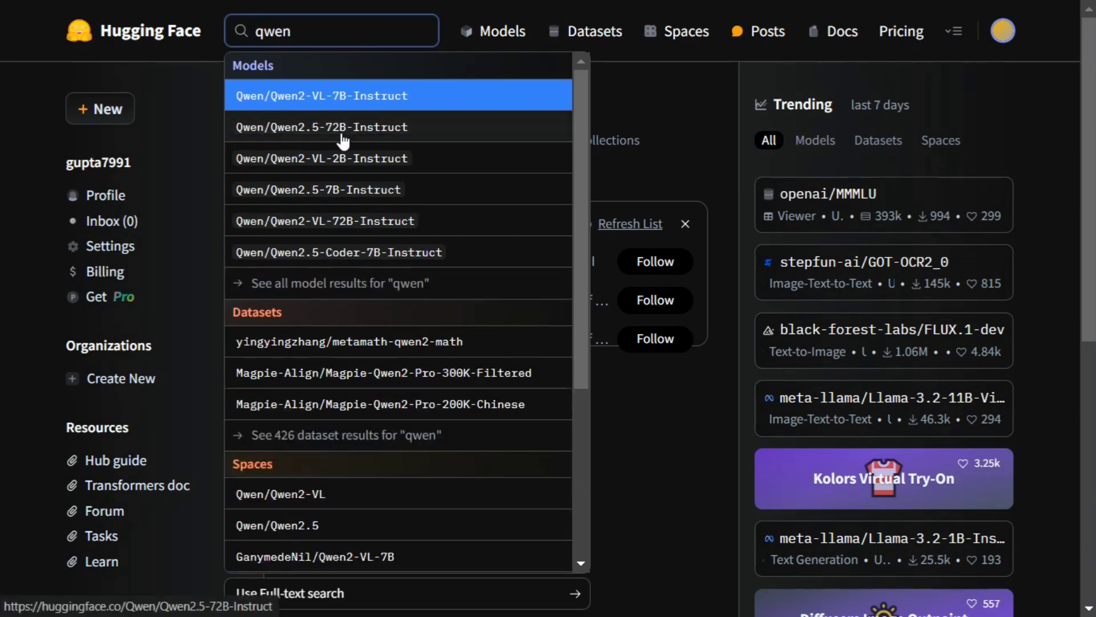
text(2.5)
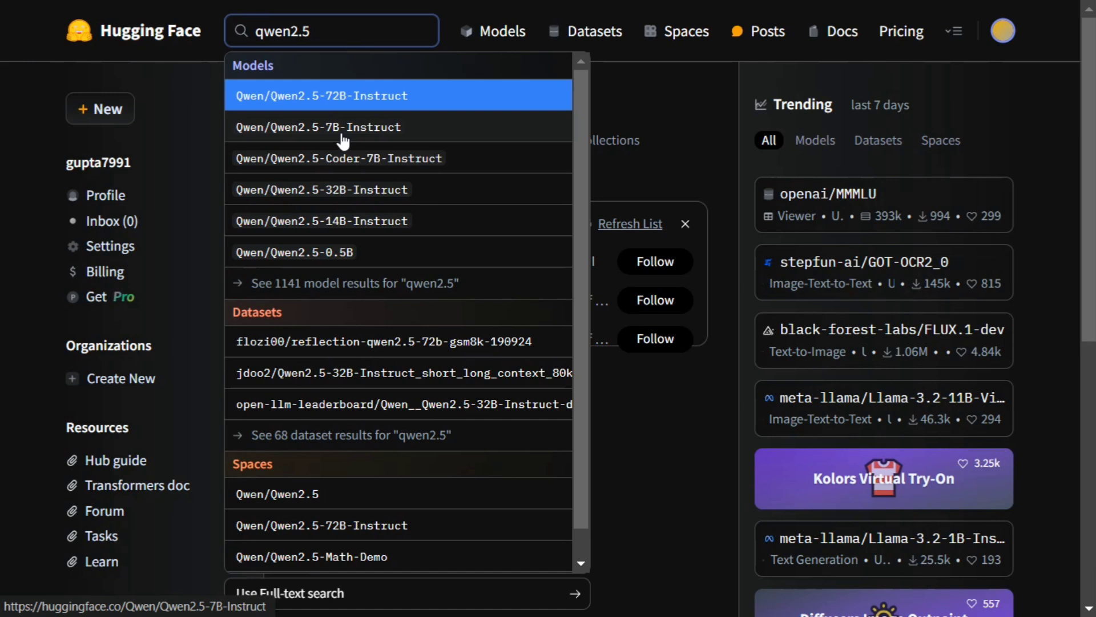
mouse_move(364, 205)
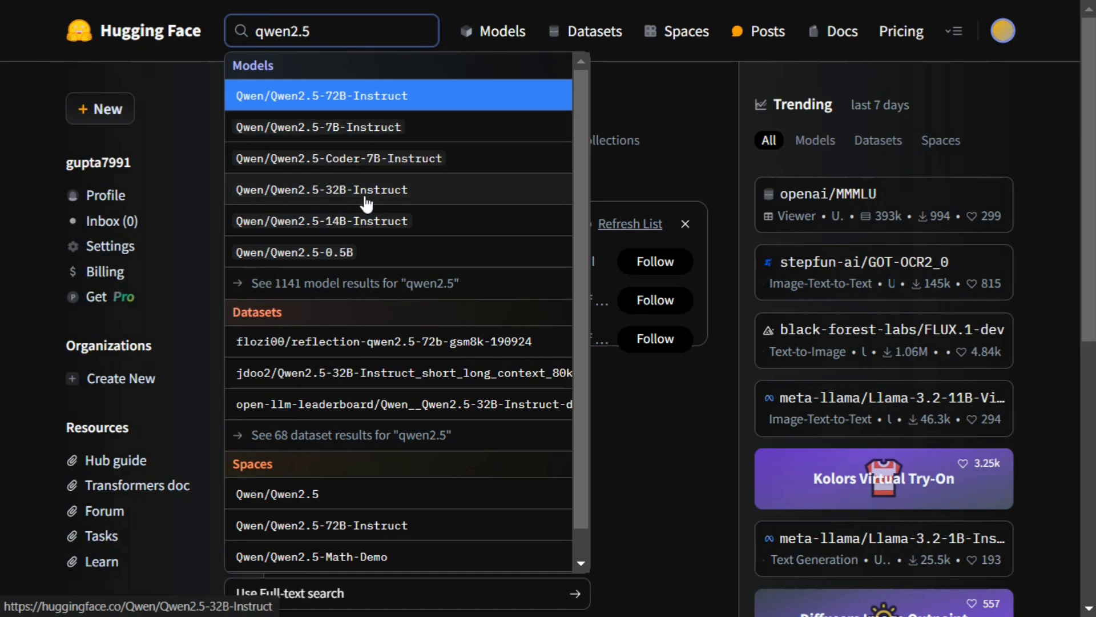
mouse_move(356, 106)
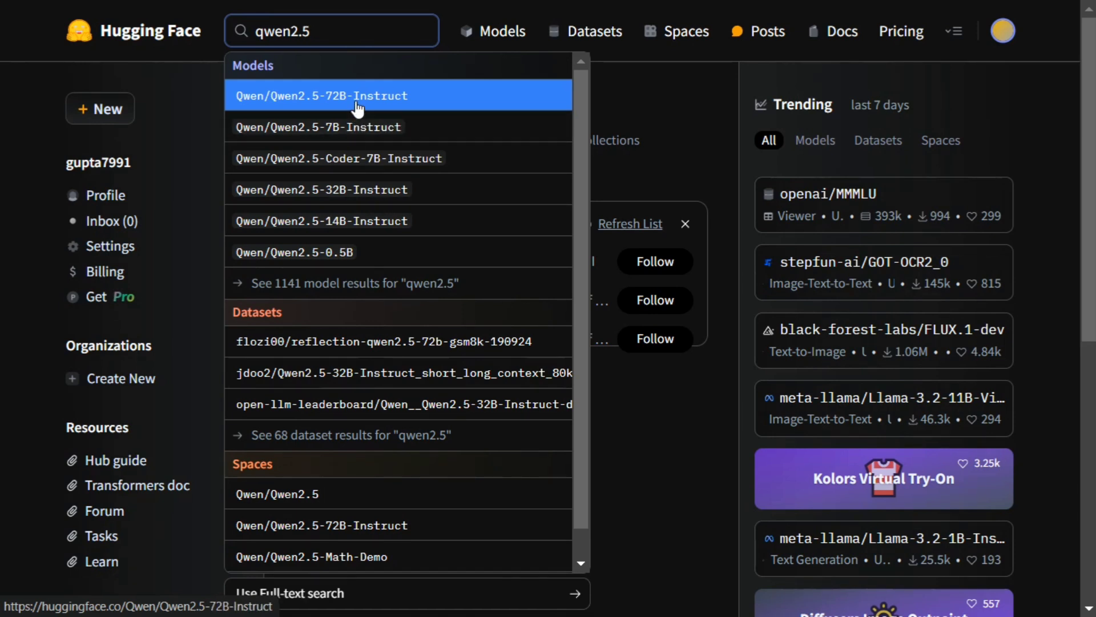
mouse_move(356, 221)
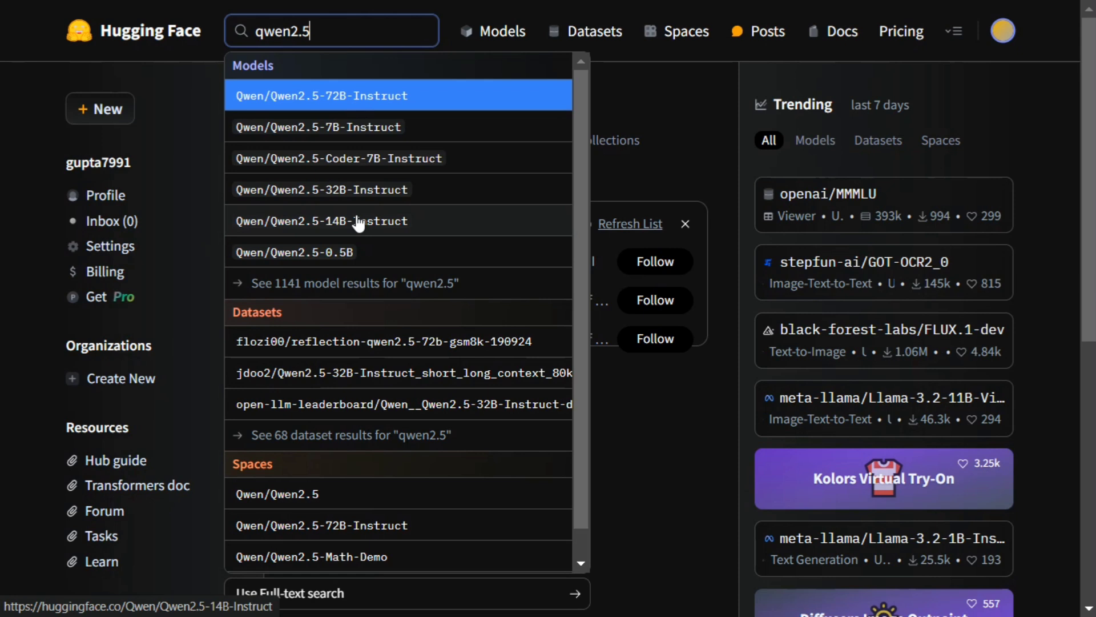
mouse_move(371, 105)
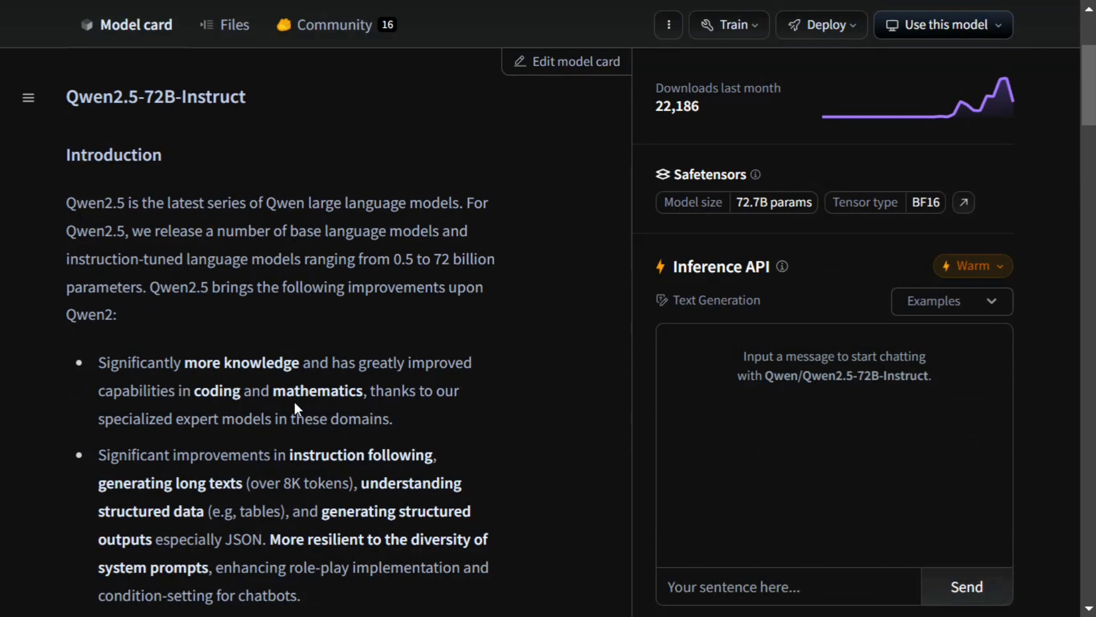
mouse_move(402, 277)
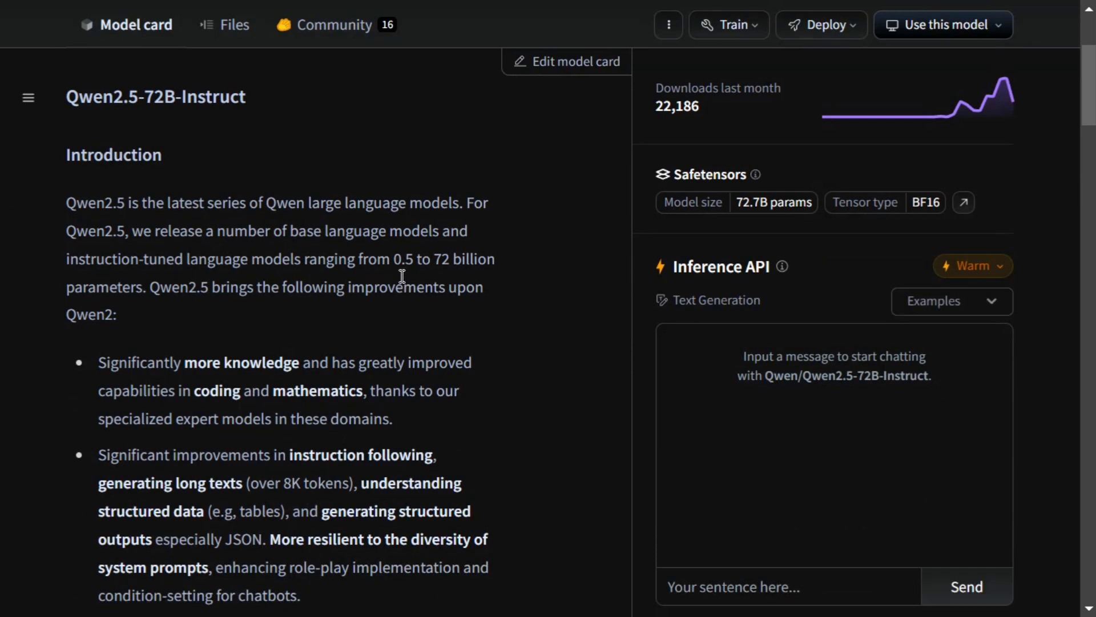
mouse_move(81, 406)
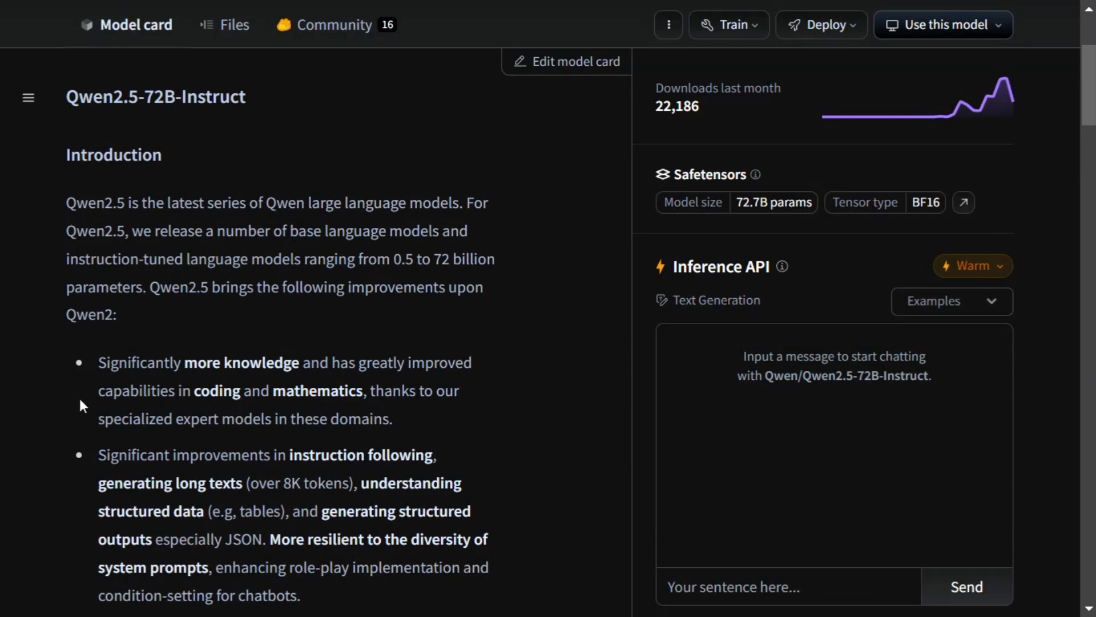
mouse_move(183, 349)
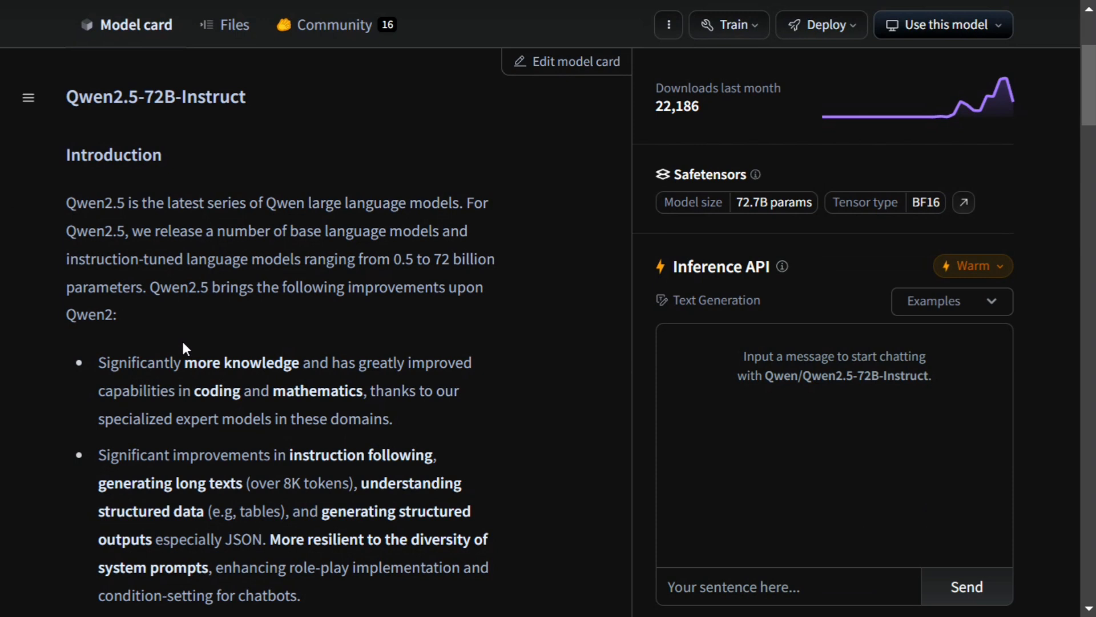
mouse_move(185, 340)
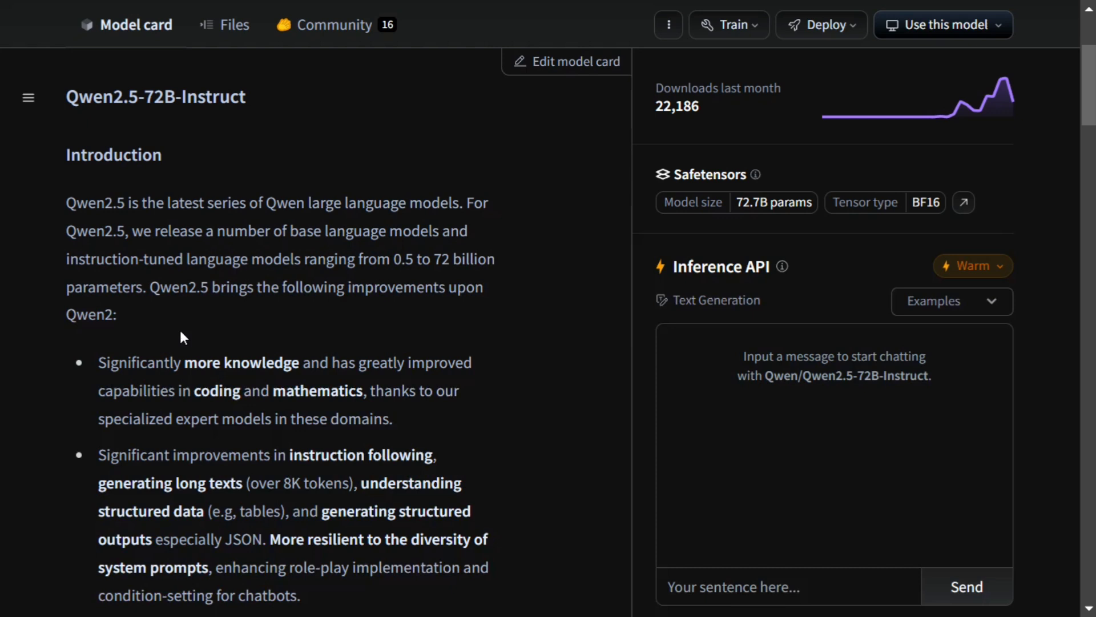
Read the Qwen2.5-72B-Instruct model card down to Quickstart, highlighting the knowledge improvement bullet.
scroll(down, 3)
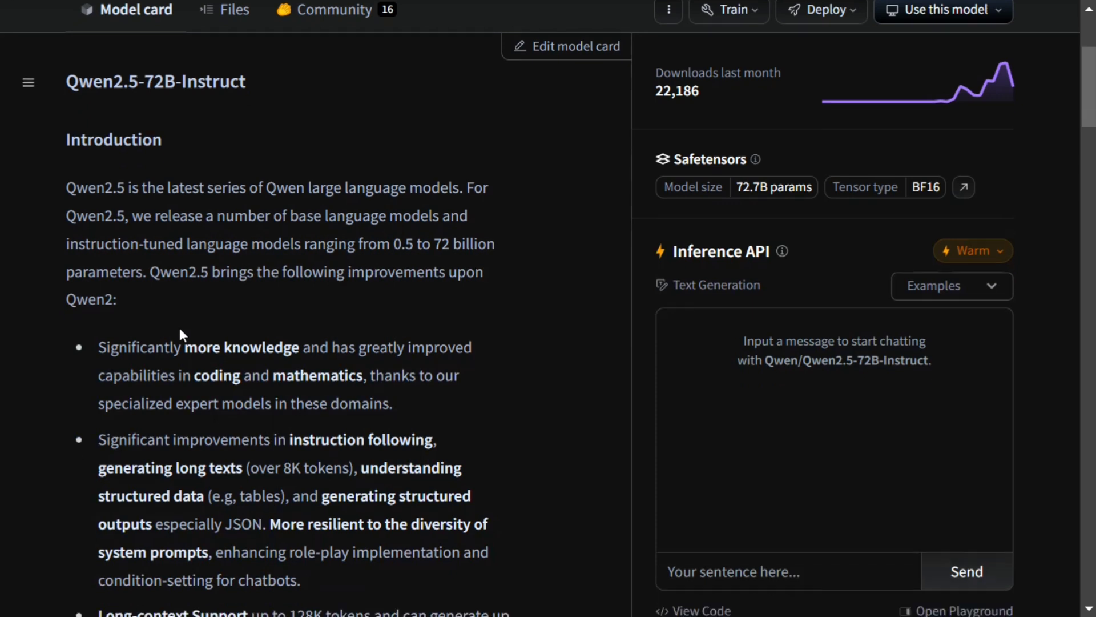
scroll(down, 3)
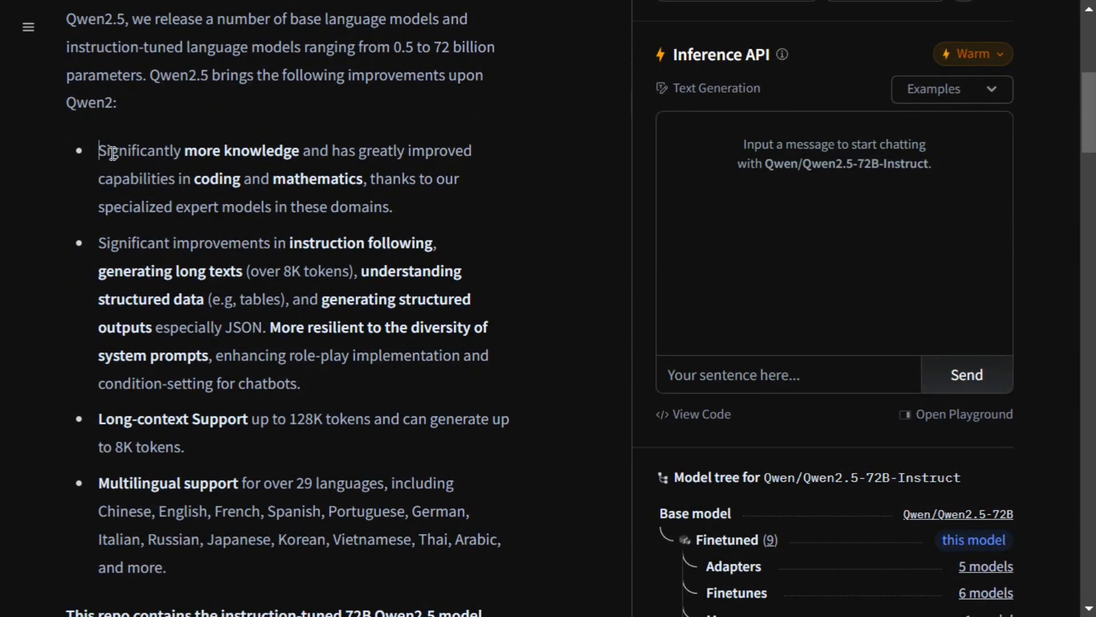
drag(99, 150, 318, 178)
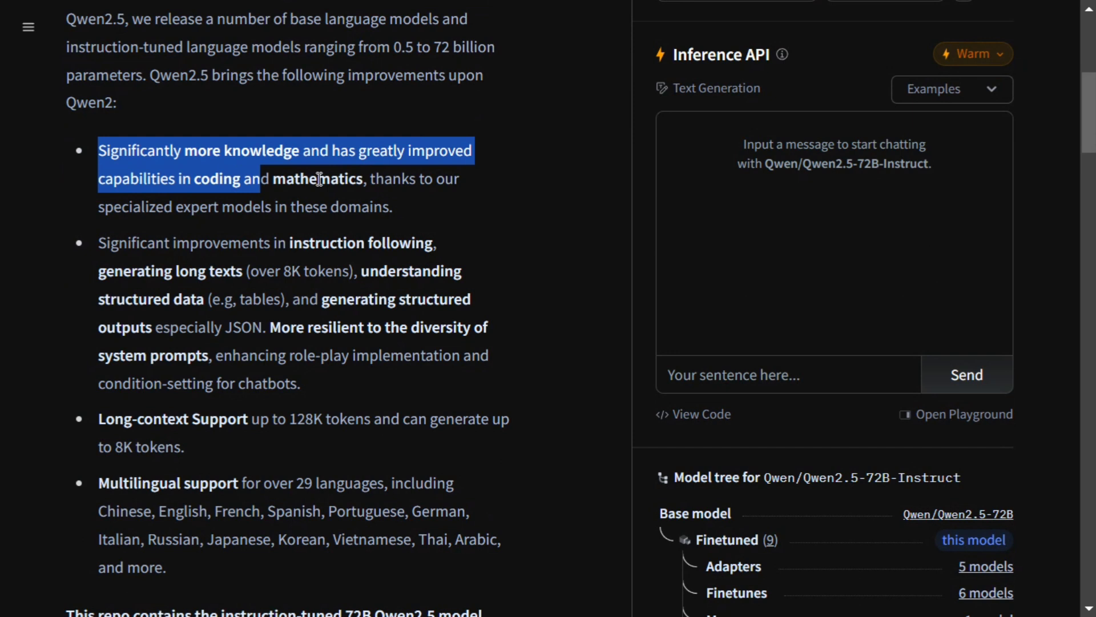
mouse_move(213, 211)
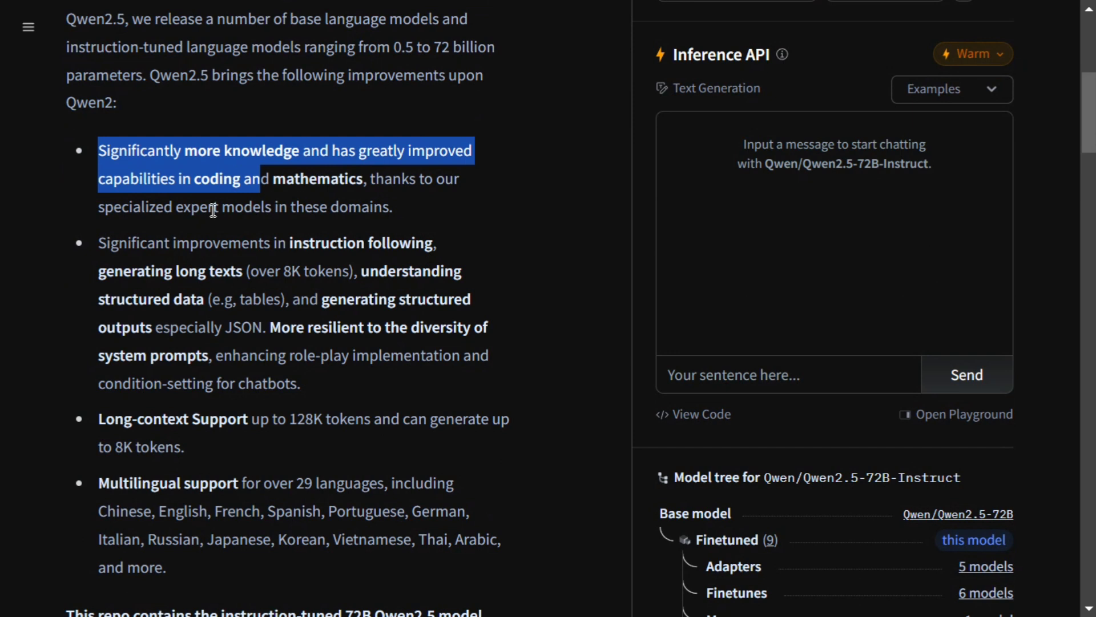
scroll(down, 3)
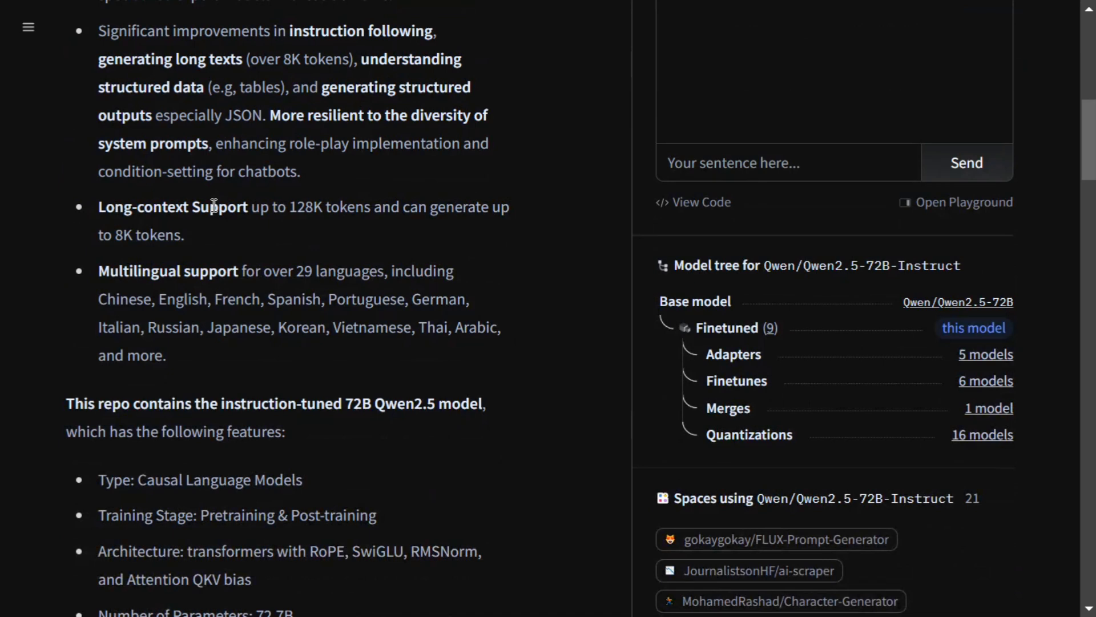
mouse_move(285, 280)
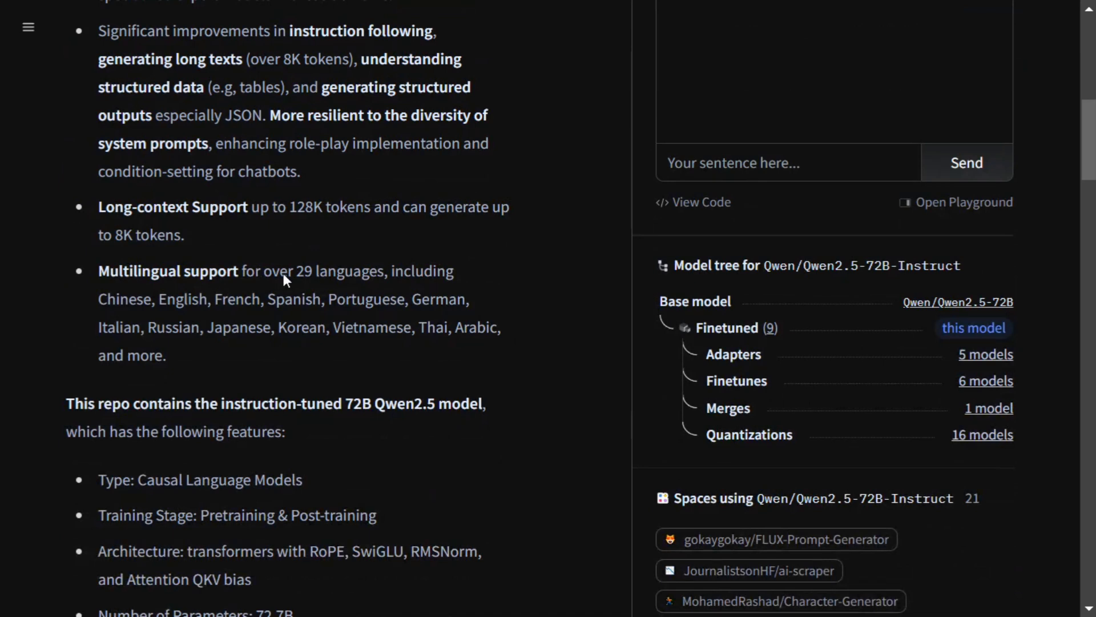
scroll(down, 3)
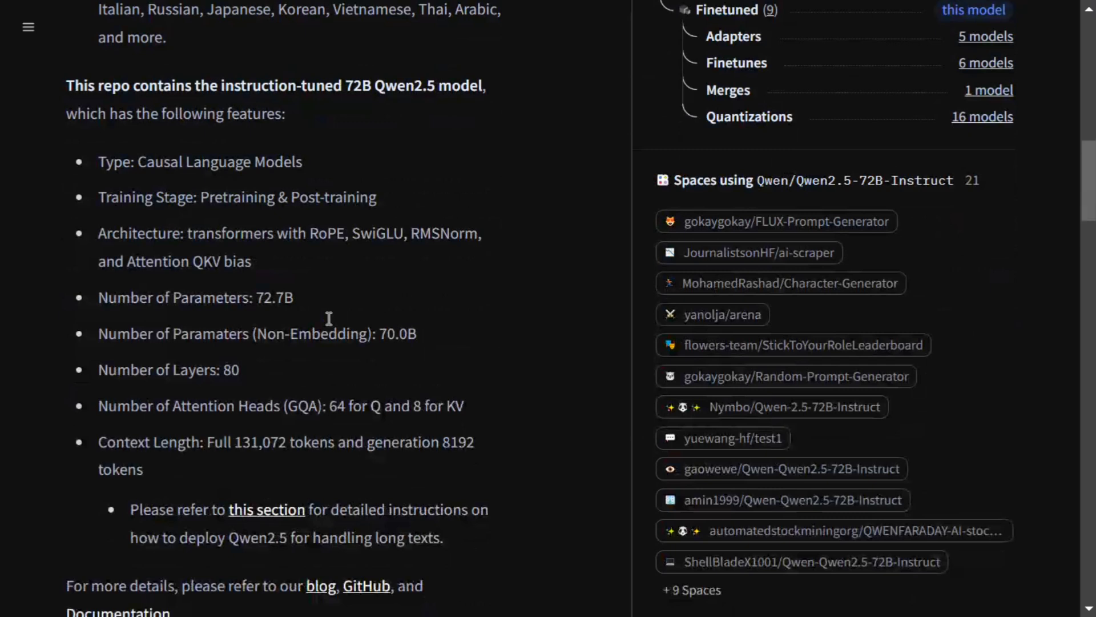
scroll(down, 3)
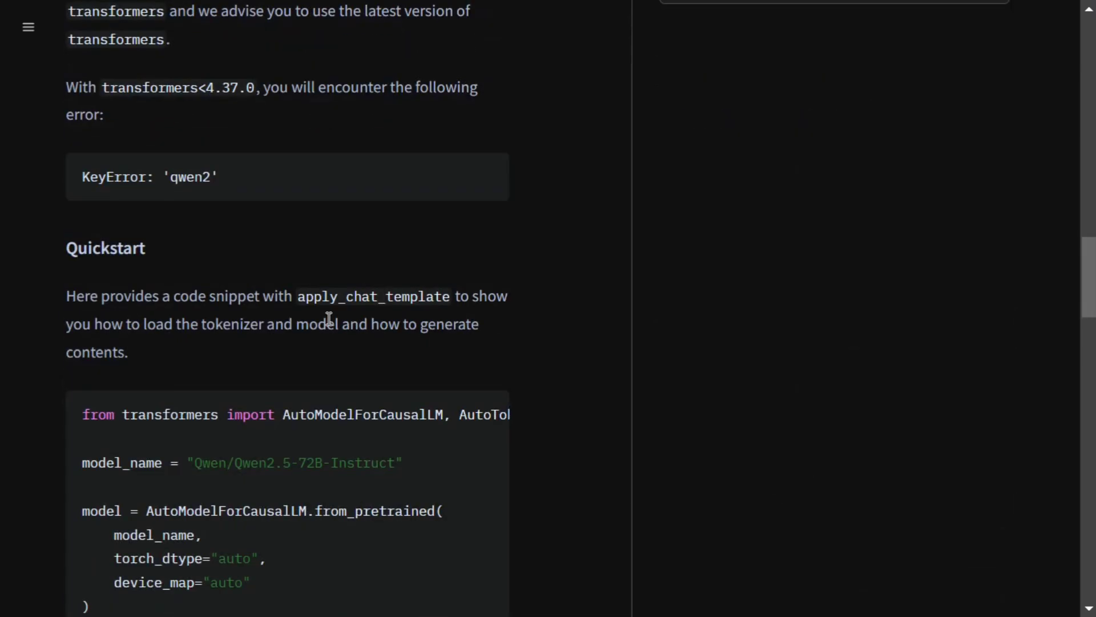
scroll(up, 3)
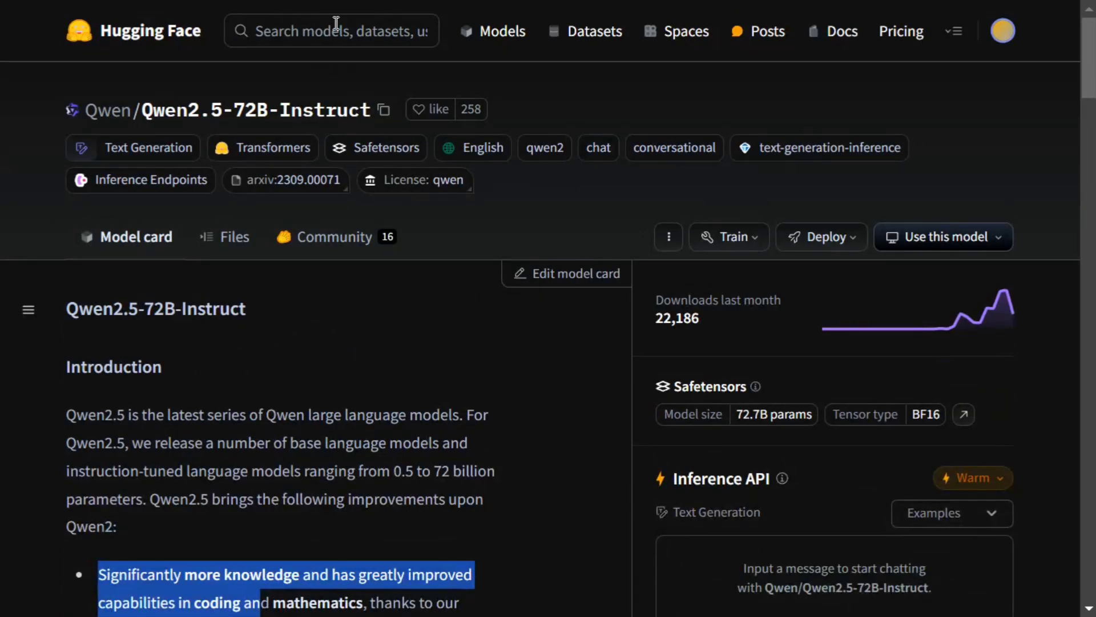
Clear the highlighted introduction text and go to the Qwen2.5-72B-Instruct Space.
click(332, 31)
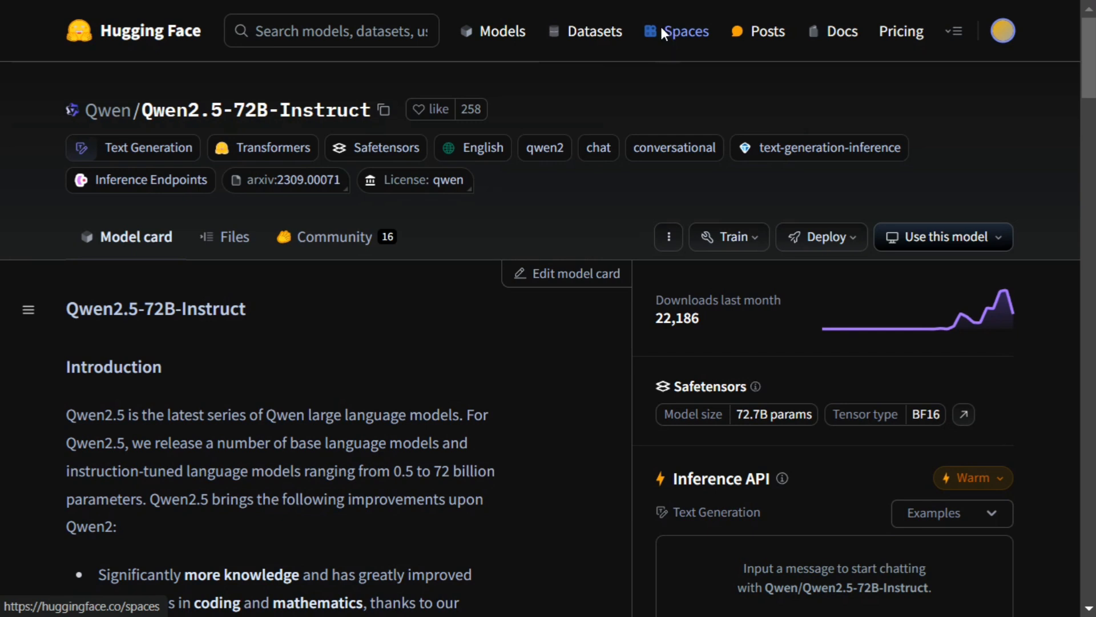
click(686, 31)
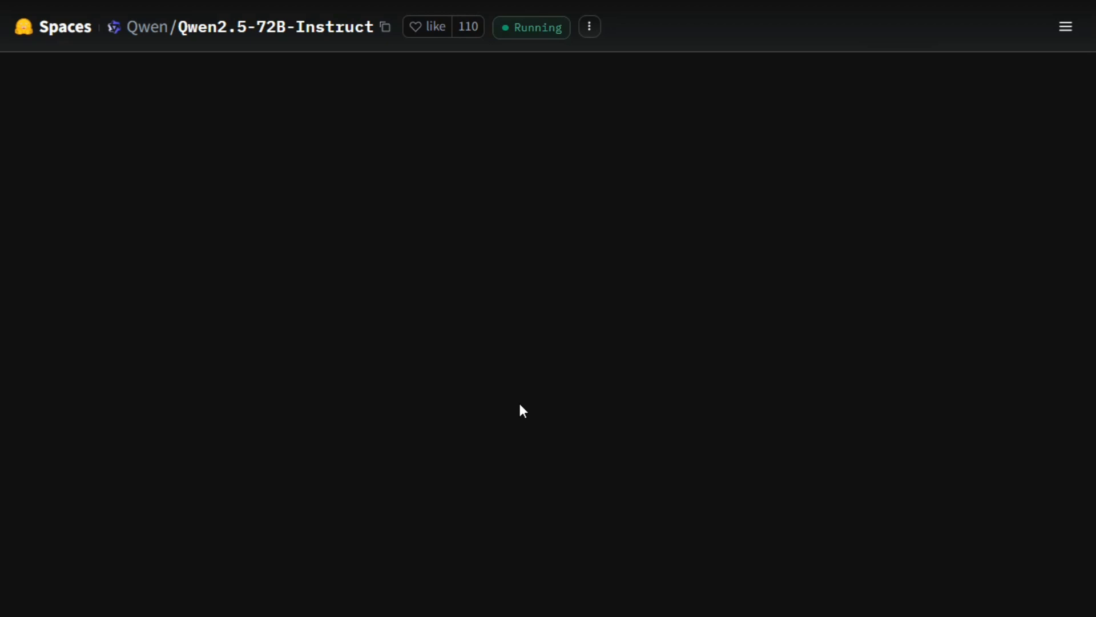
mouse_move(523, 404)
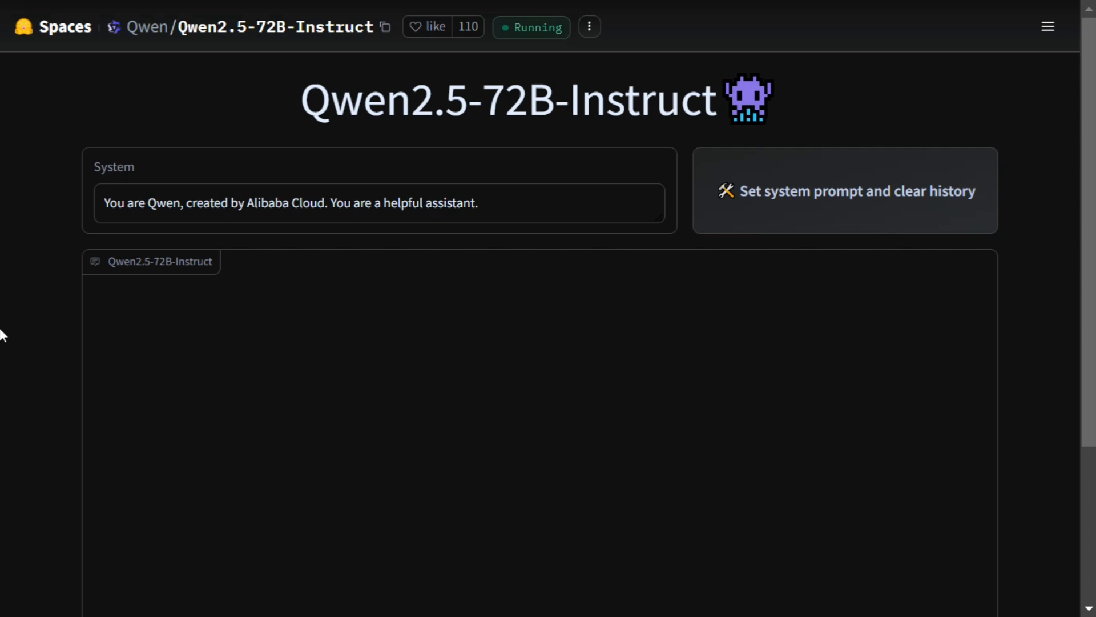
Send the prompt 'Python for for a basic streamlit app for analyzing titanic dataset'.
scroll(down, 3)
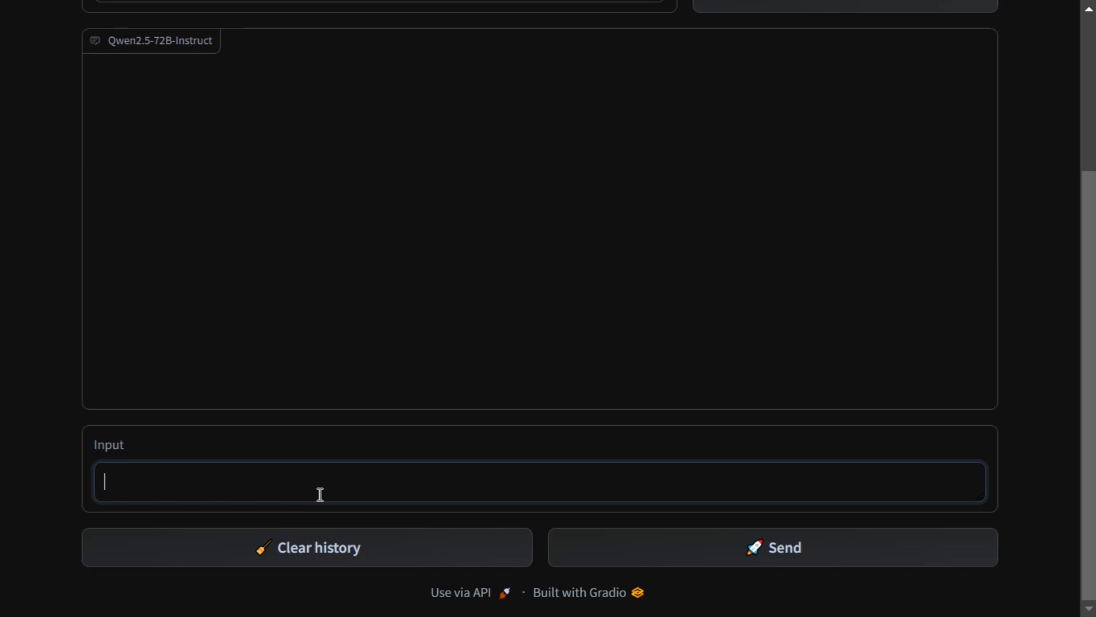
text(P)
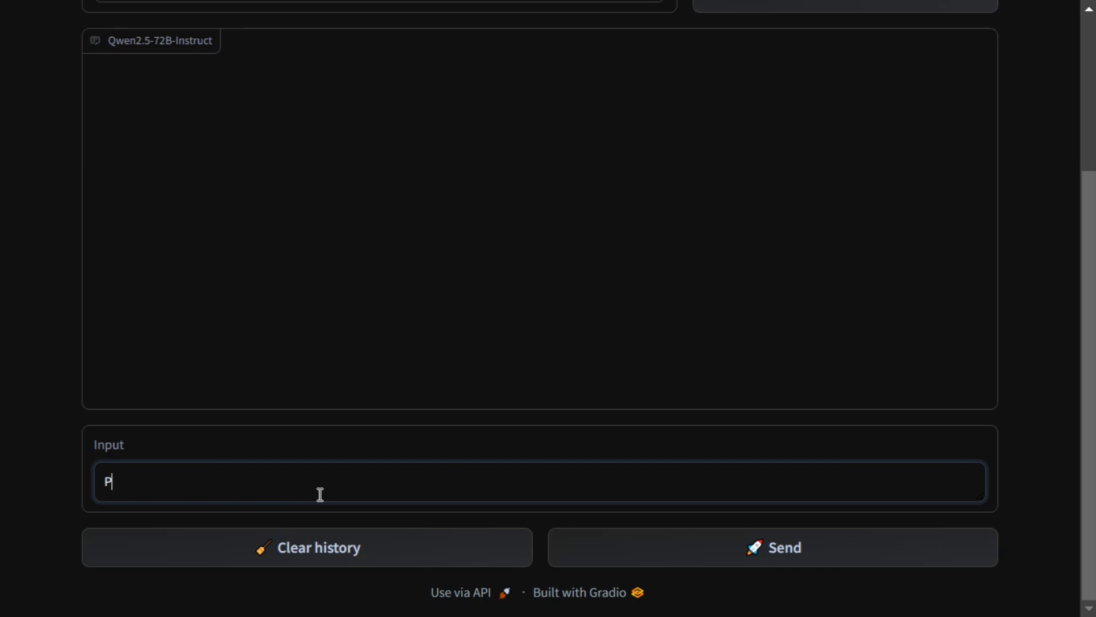
text(ython for f)
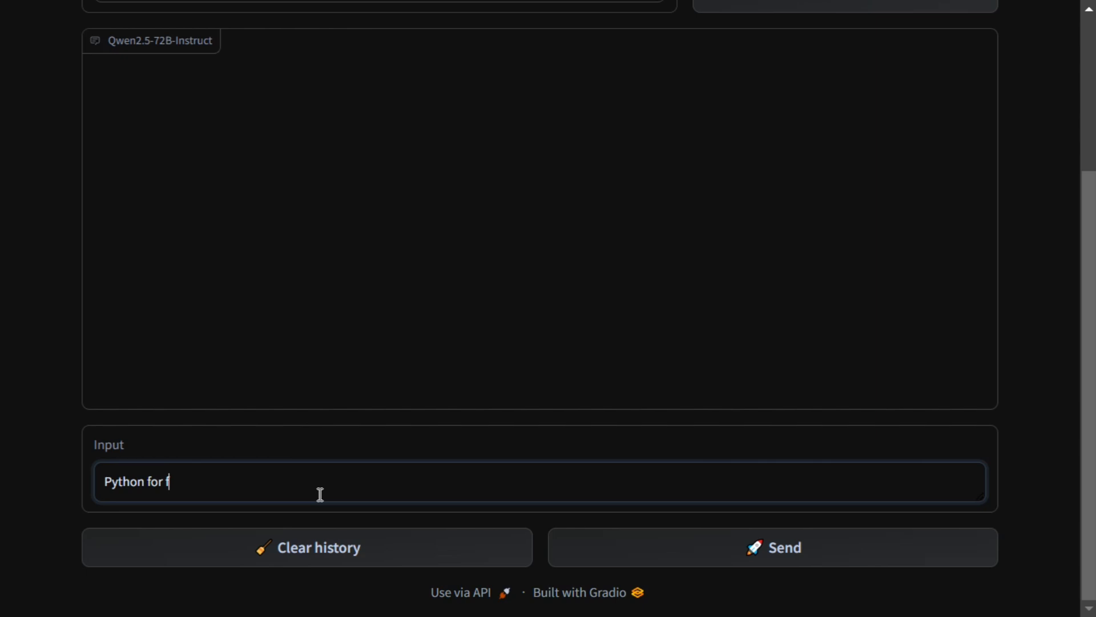
text(or a basic st)
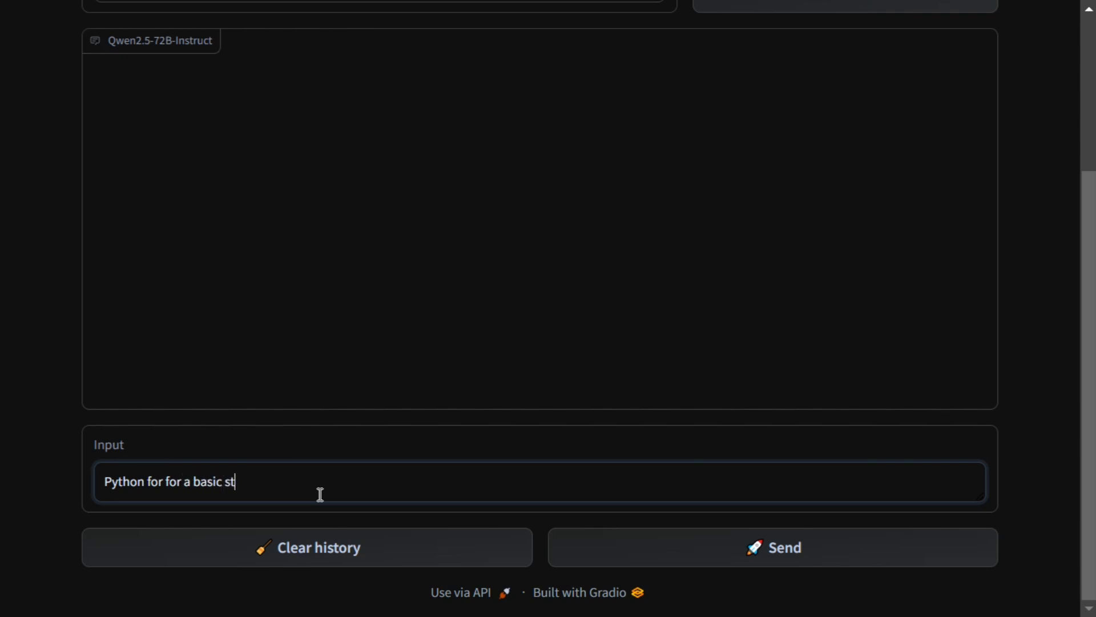
text(reamlit app)
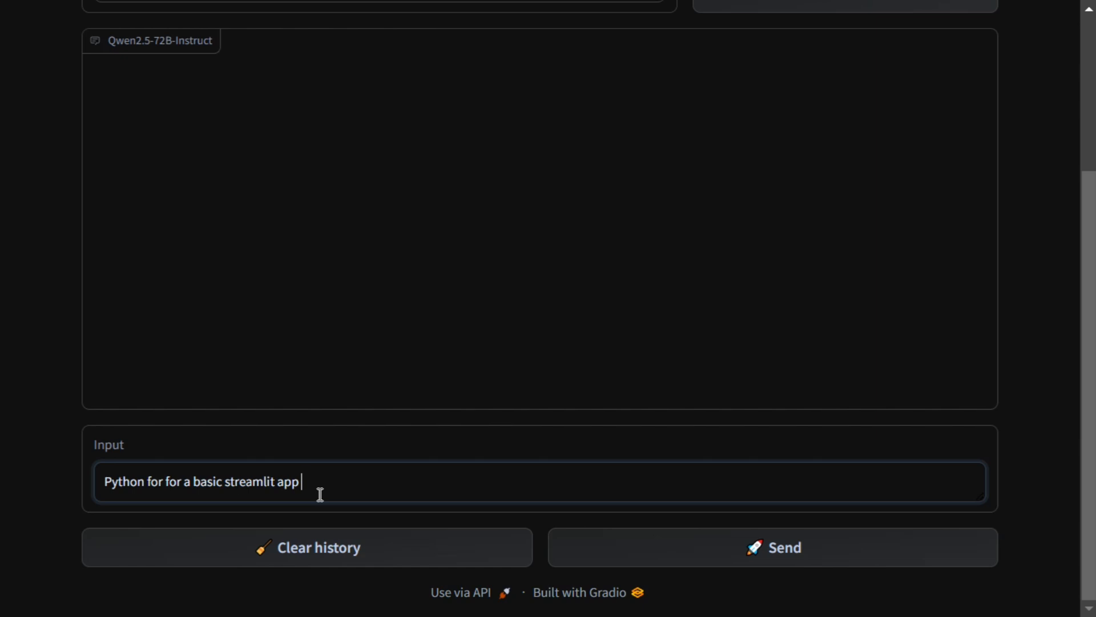
text(for analy)
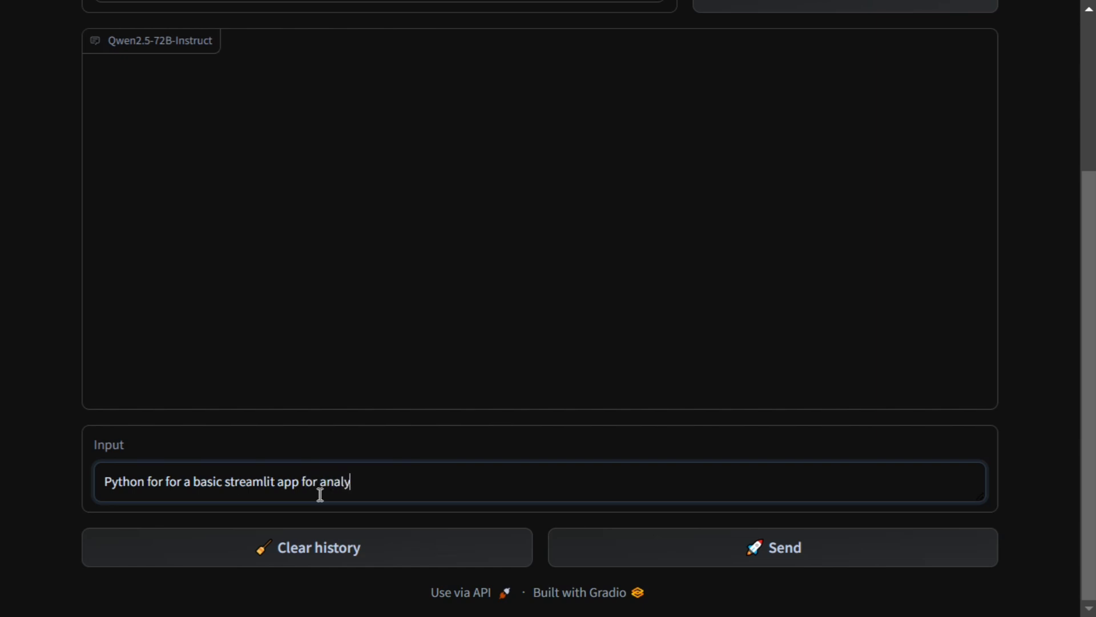
text(zing titanic d)
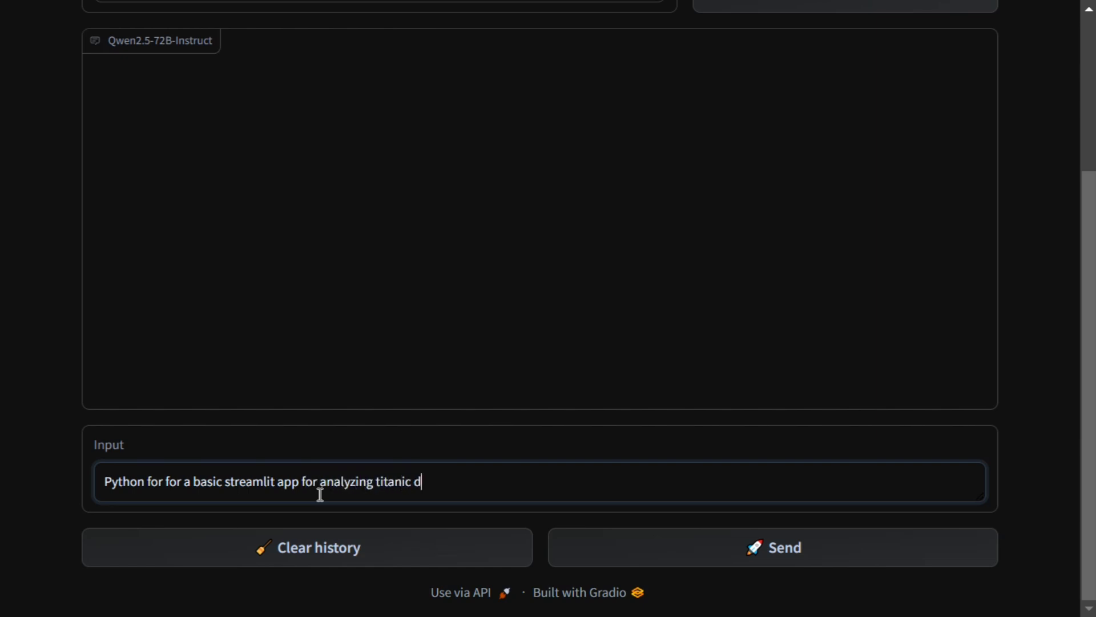
text(ataset)
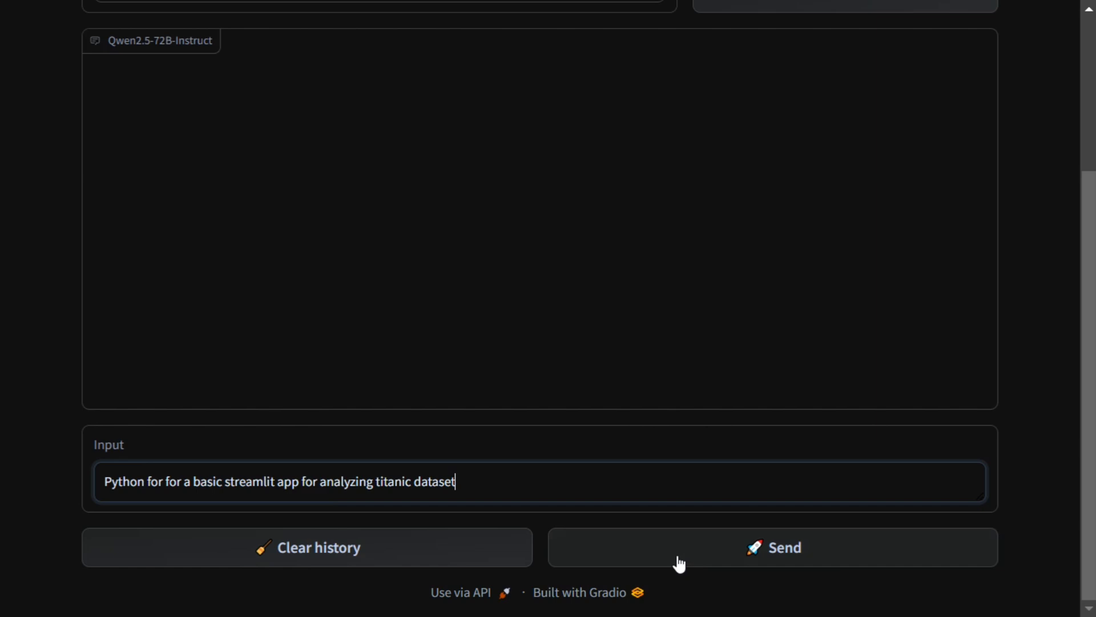
click(772, 547)
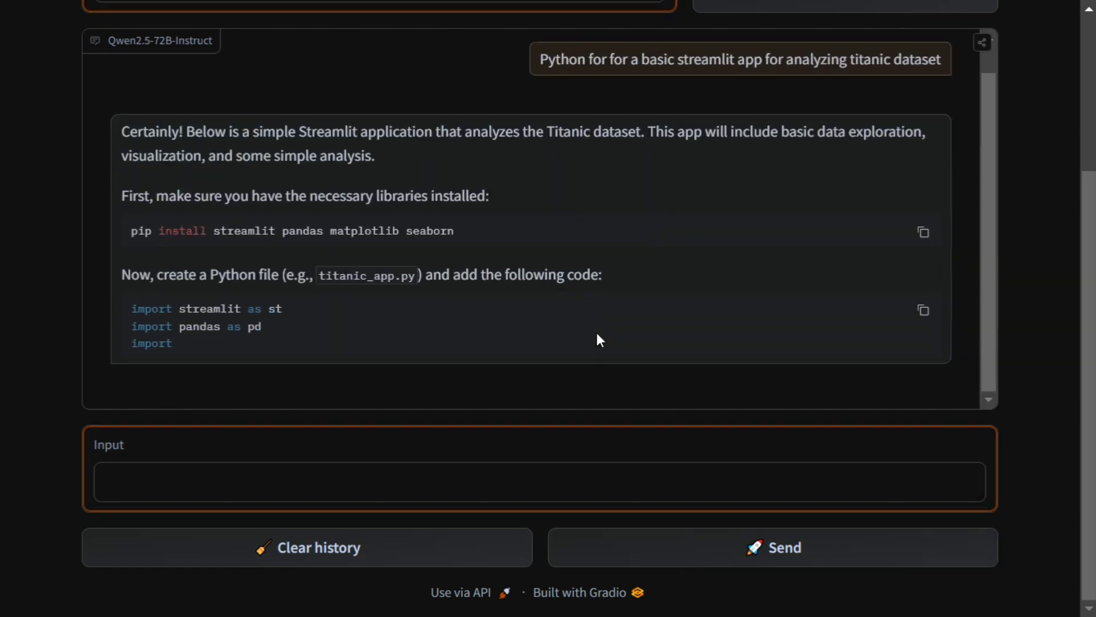
Scroll through Qwen's install instructions and Streamlit Titanic script as it generates.
scroll(down, 3)
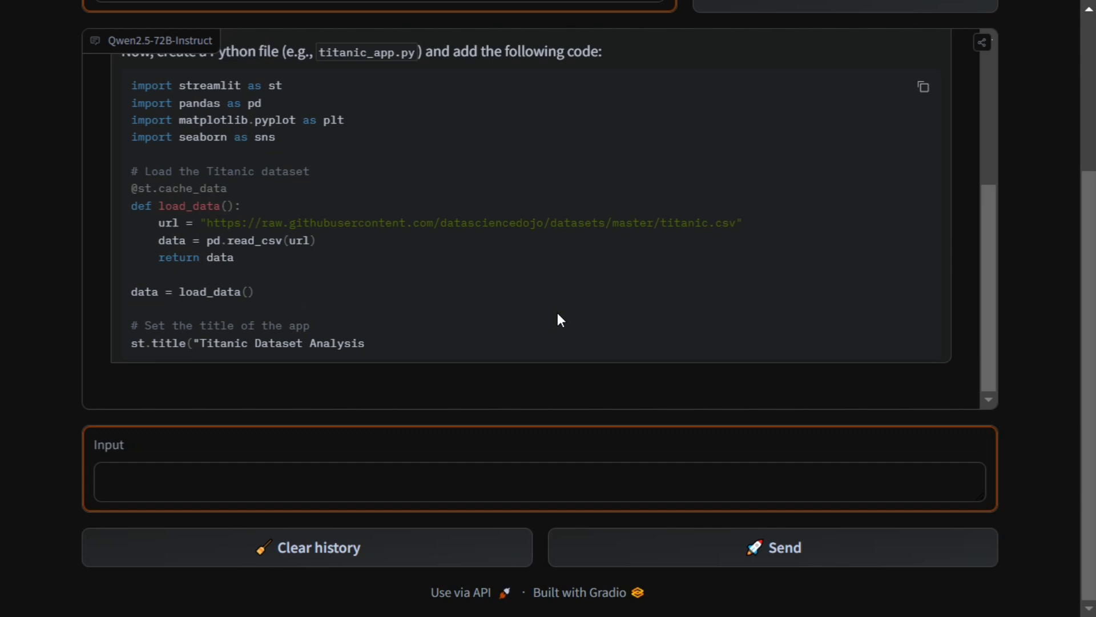
scroll(down, 3)
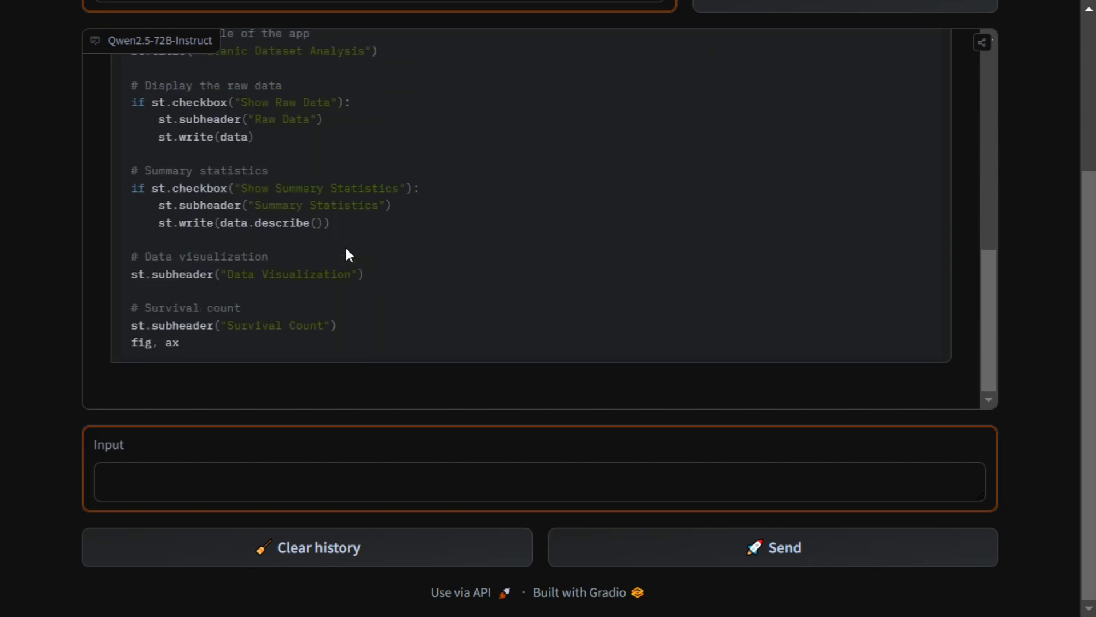
scroll(up, 3)
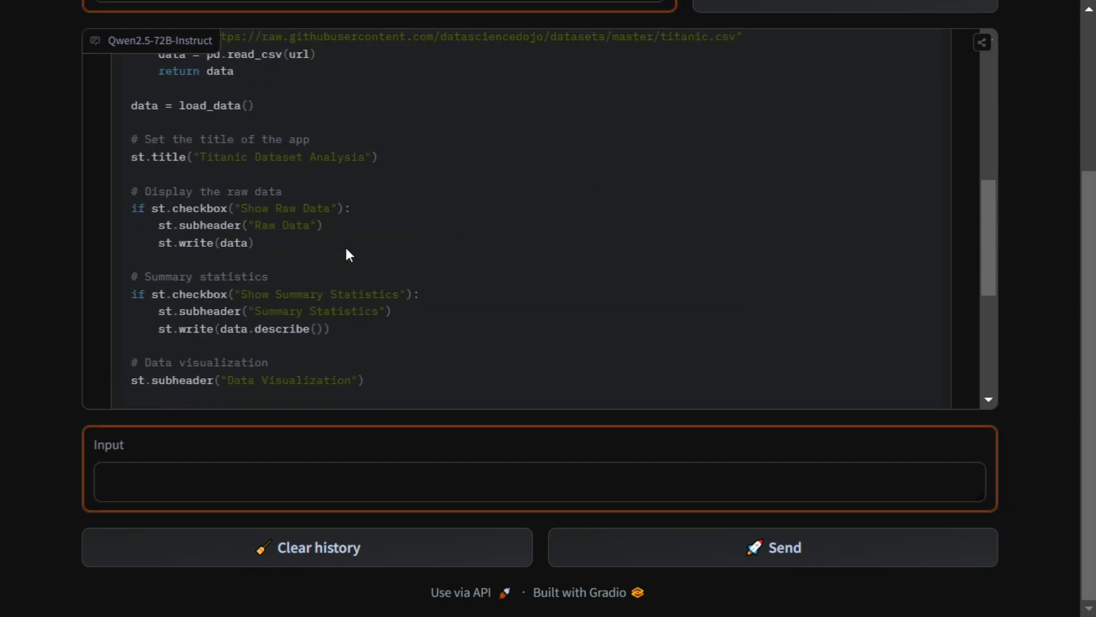
scroll(down, 3)
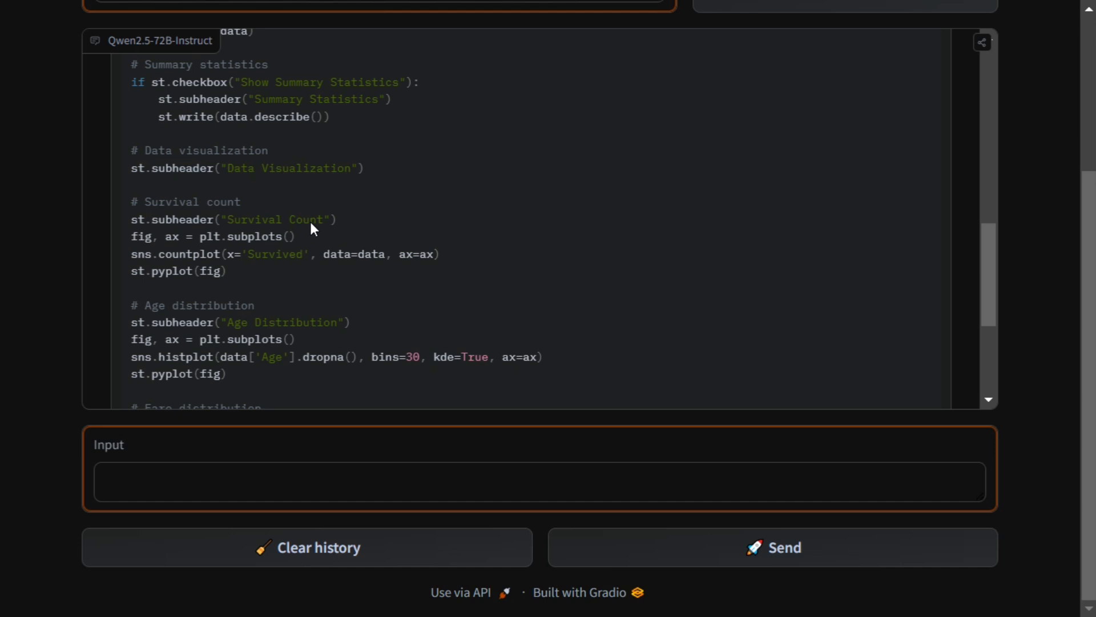
mouse_move(238, 300)
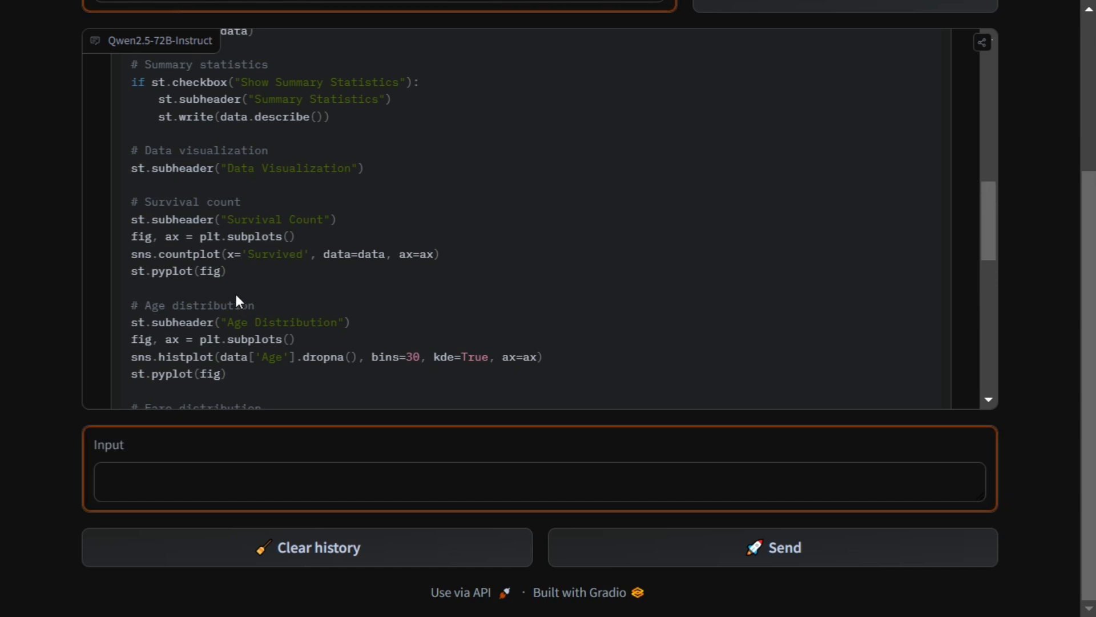
mouse_move(284, 272)
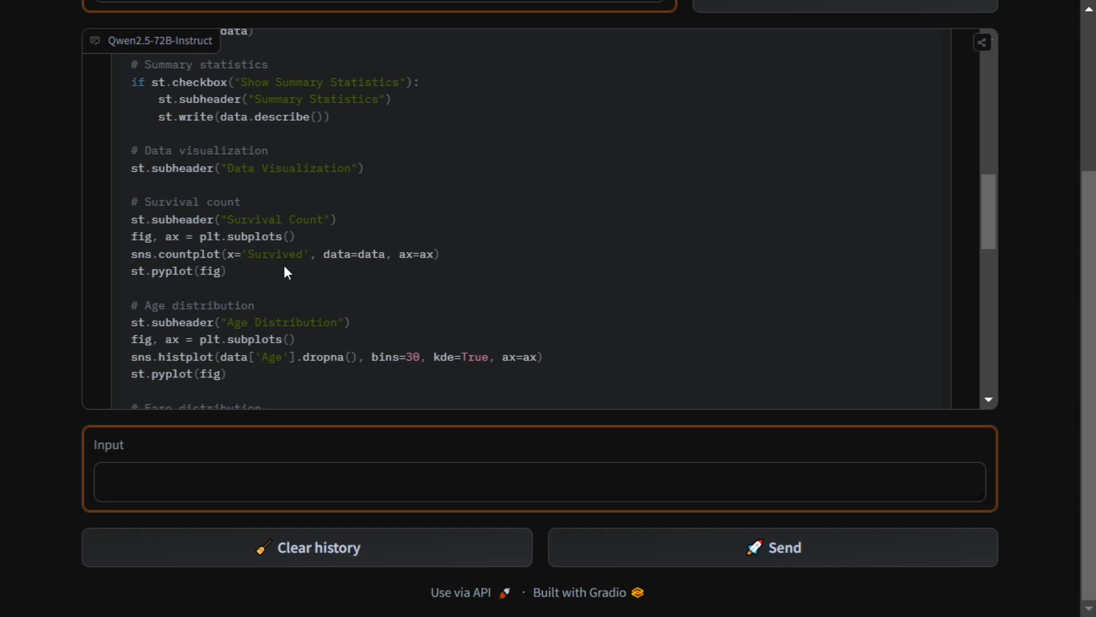
scroll(up, 3)
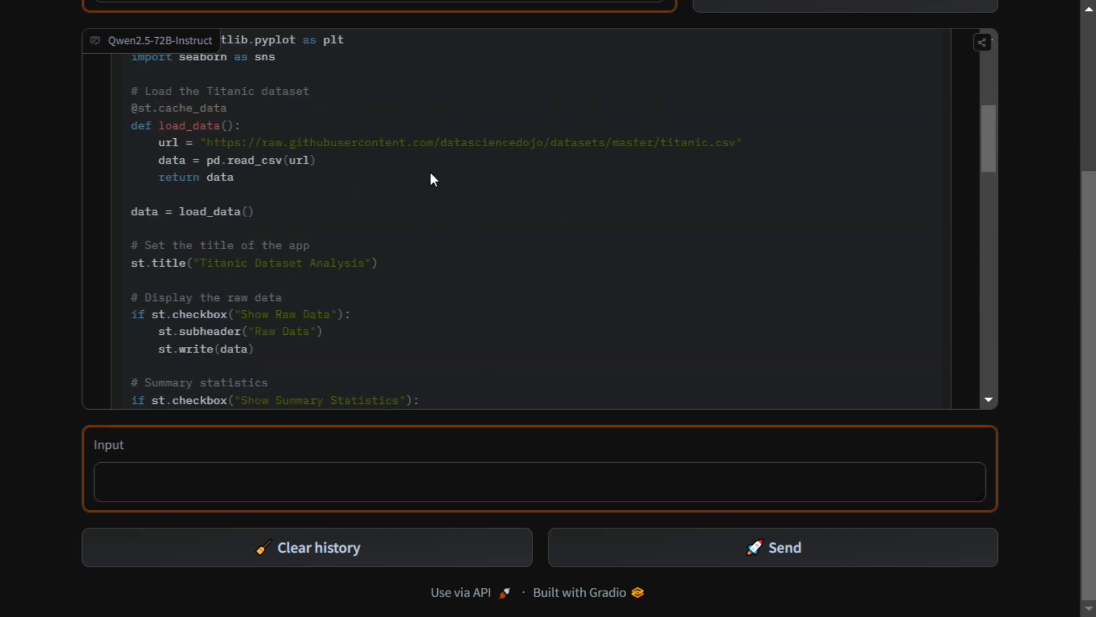
scroll(down, 3)
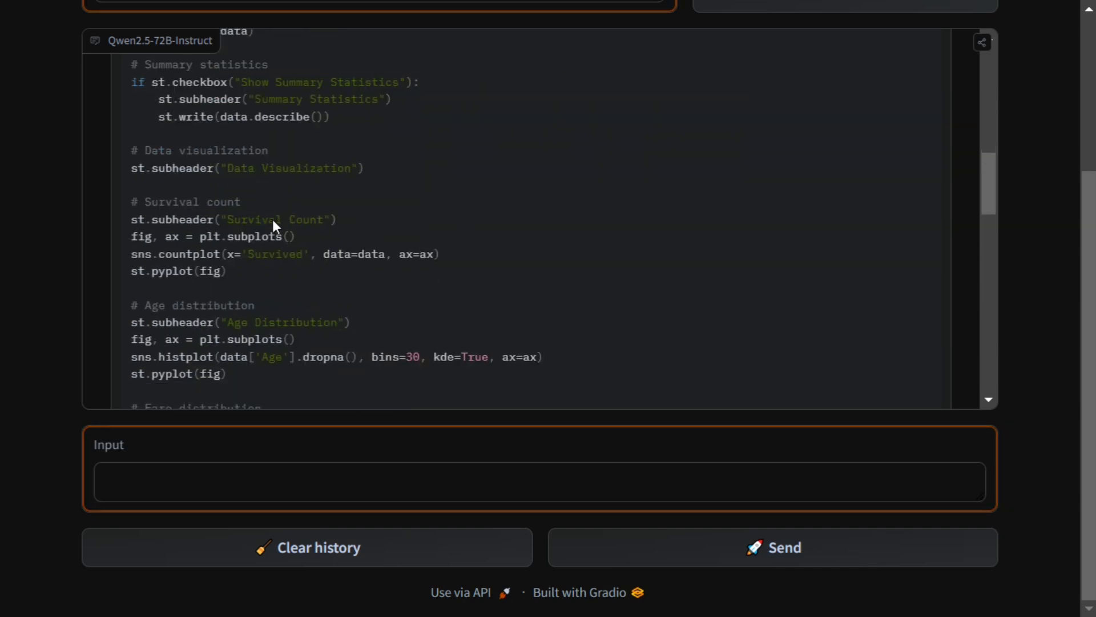
scroll(down, 3)
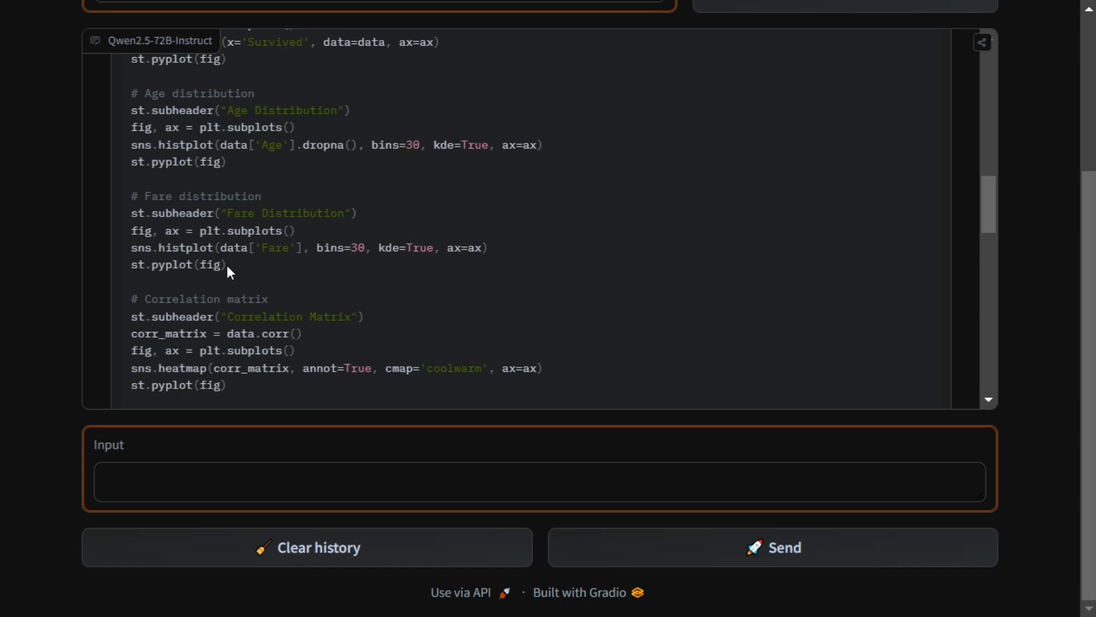
scroll(up, 3)
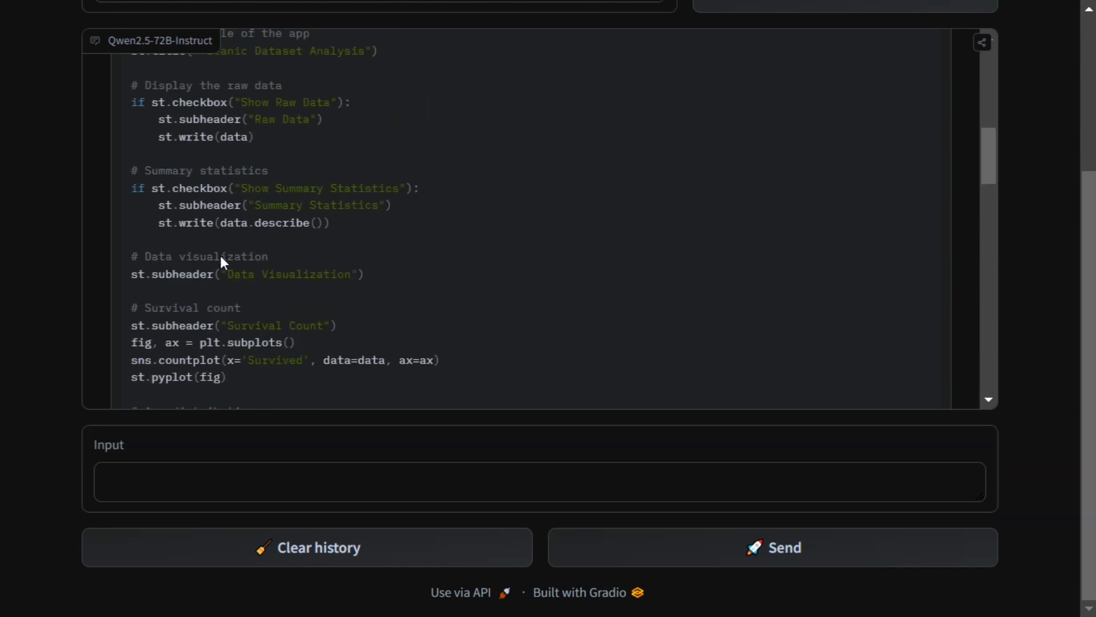
mouse_move(349, 240)
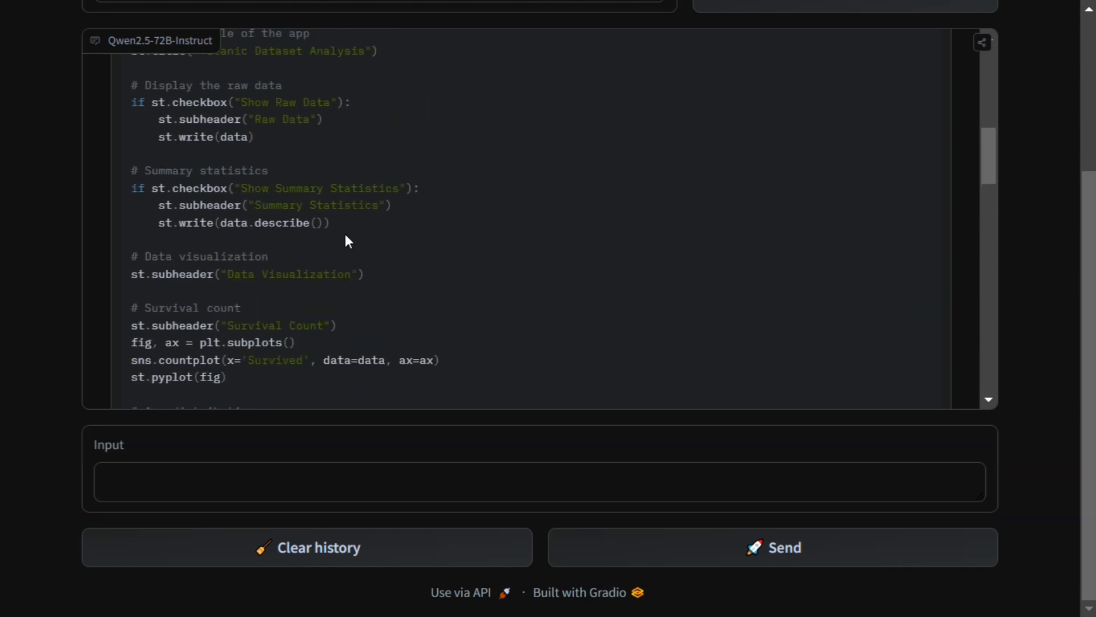
scroll(up, 3)
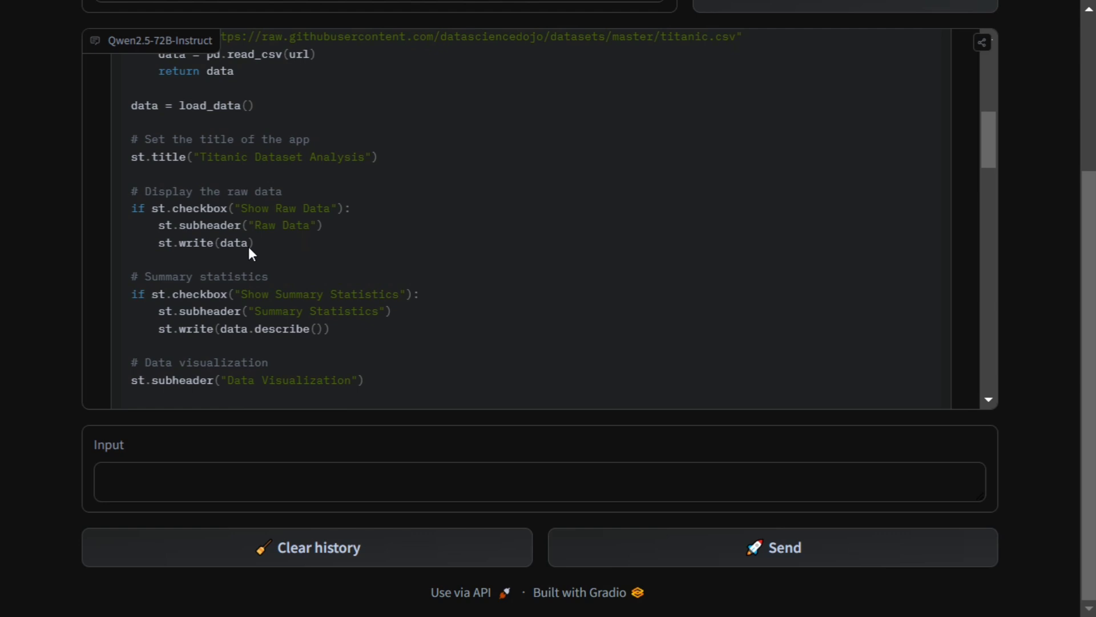
scroll(down, 3)
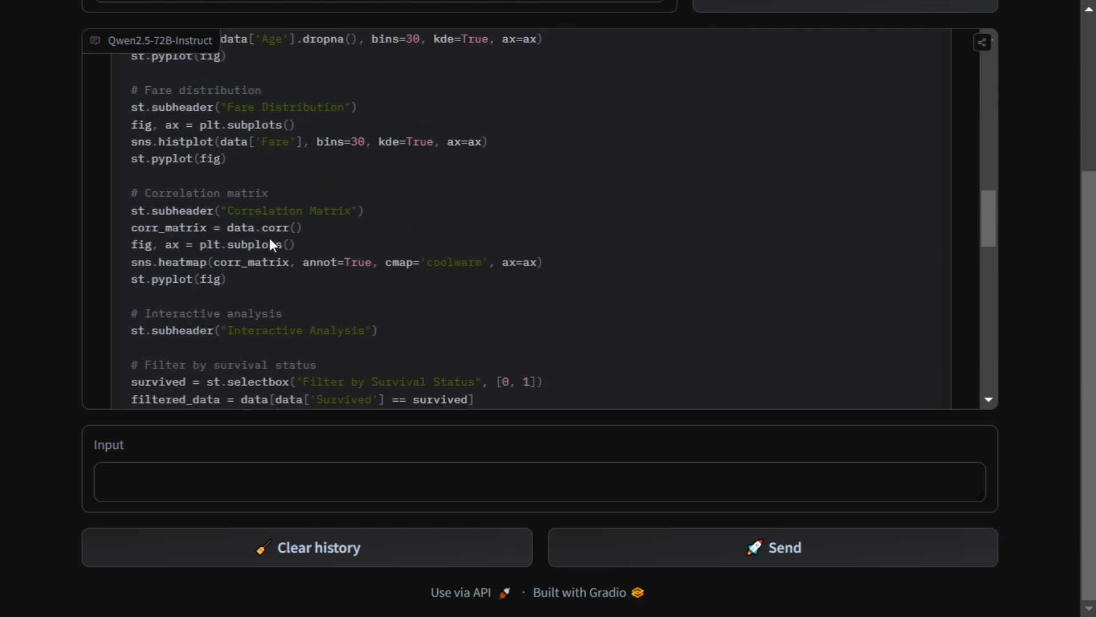
scroll(up, 3)
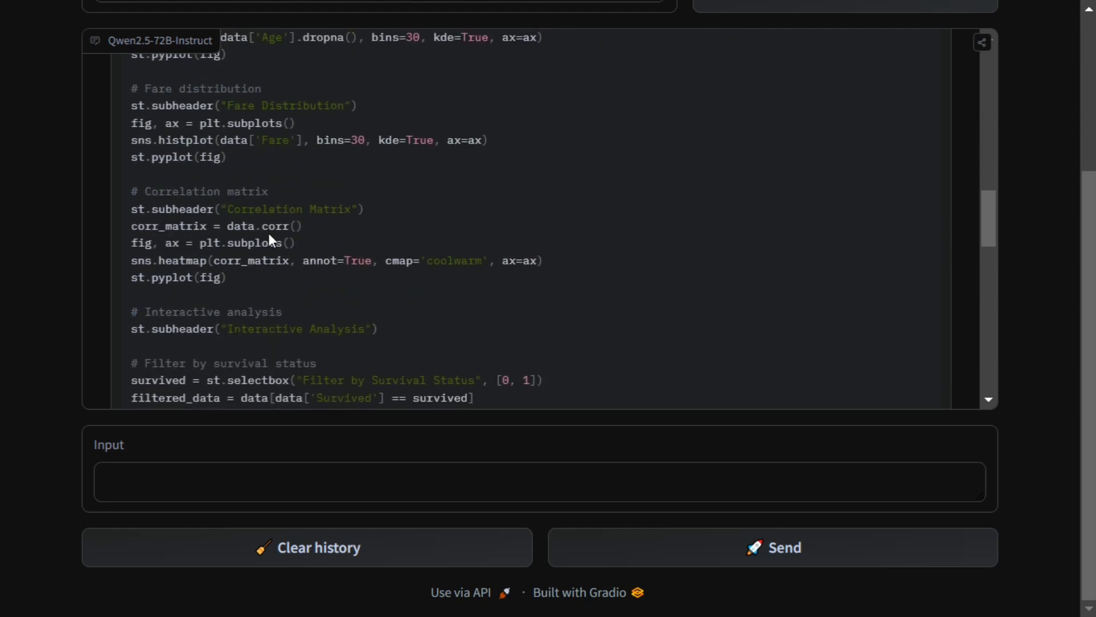
scroll(down, 3)
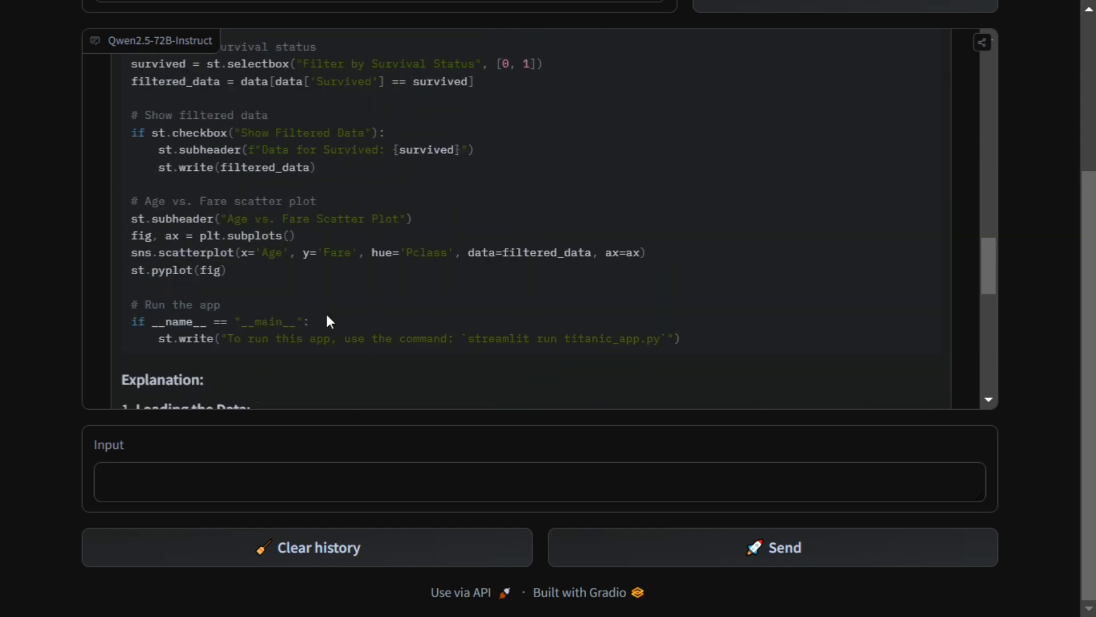
mouse_move(644, 349)
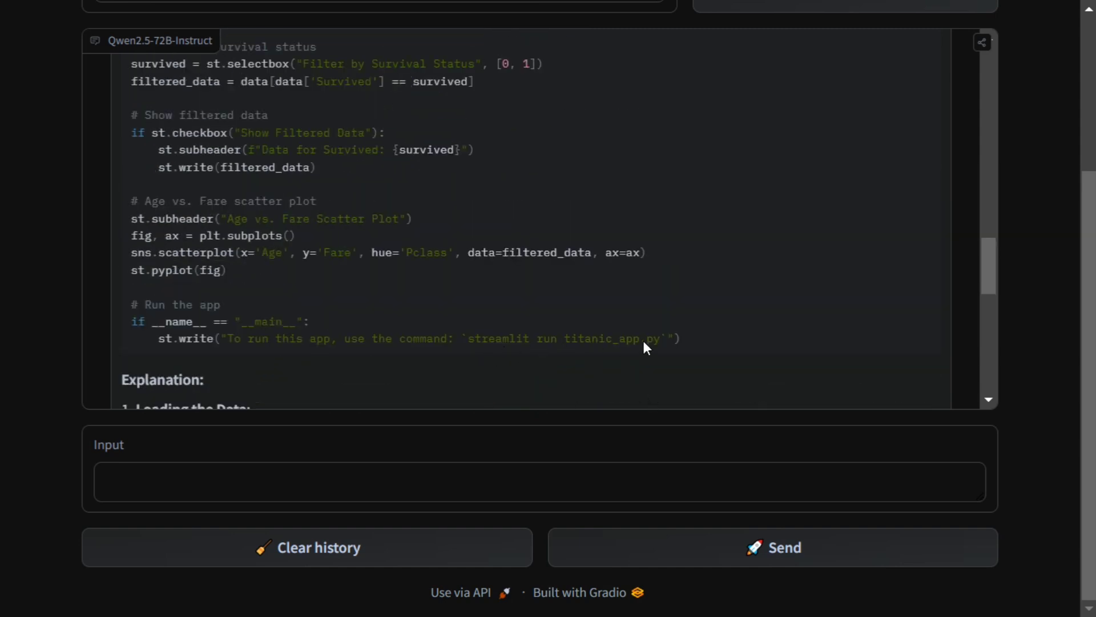
Scroll the reply to read the numbered explanation of loading, raw data, statistics and plots.
scroll(up, 3)
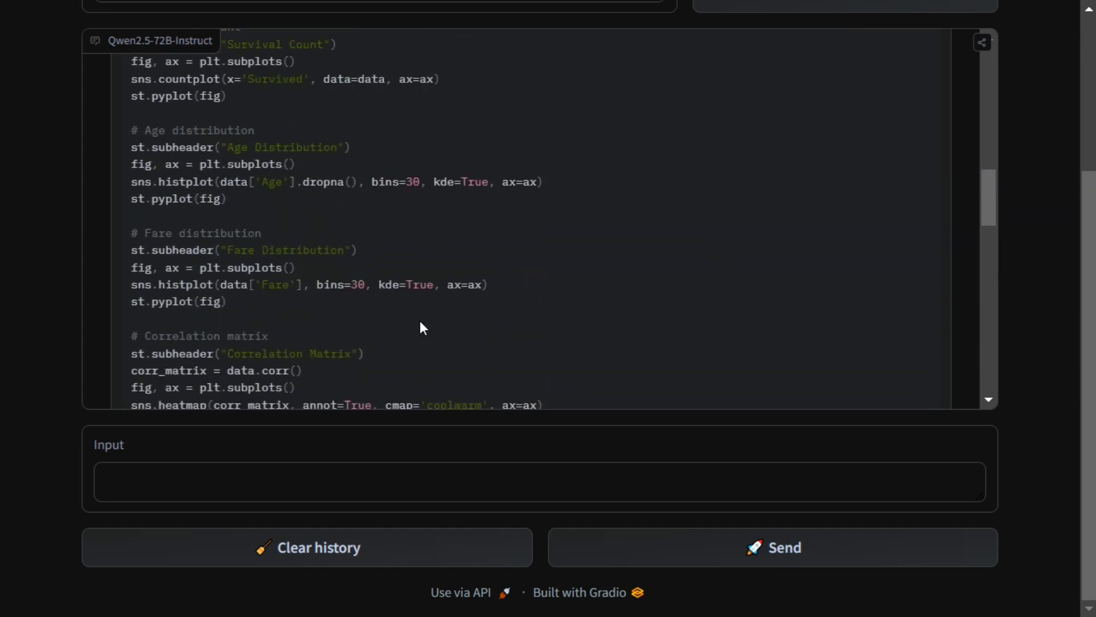
scroll(up, 3)
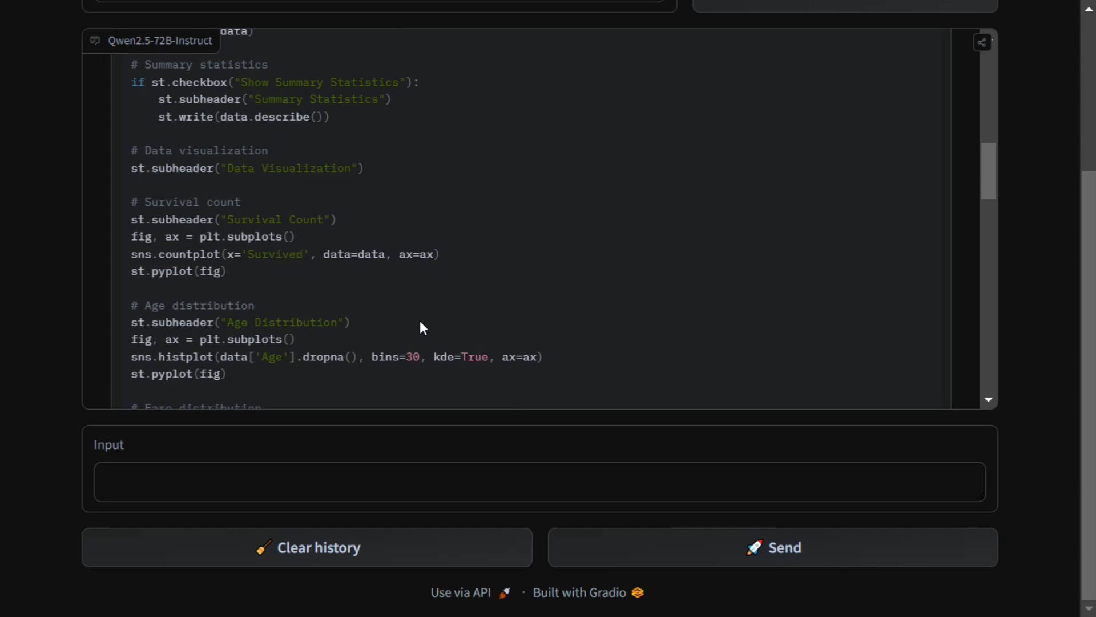
scroll(down, 3)
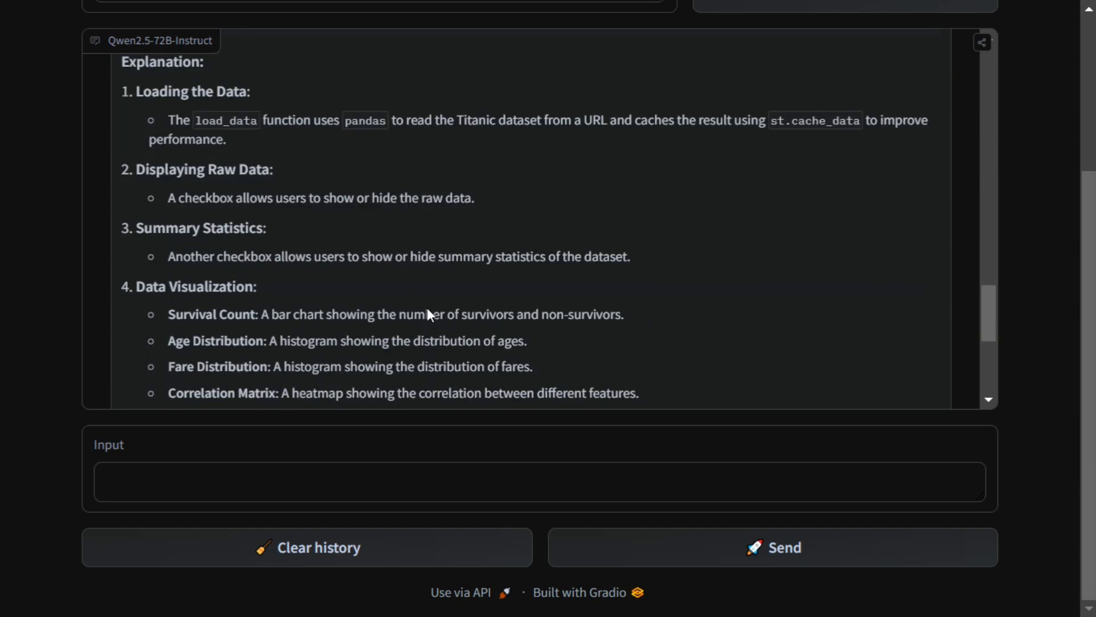